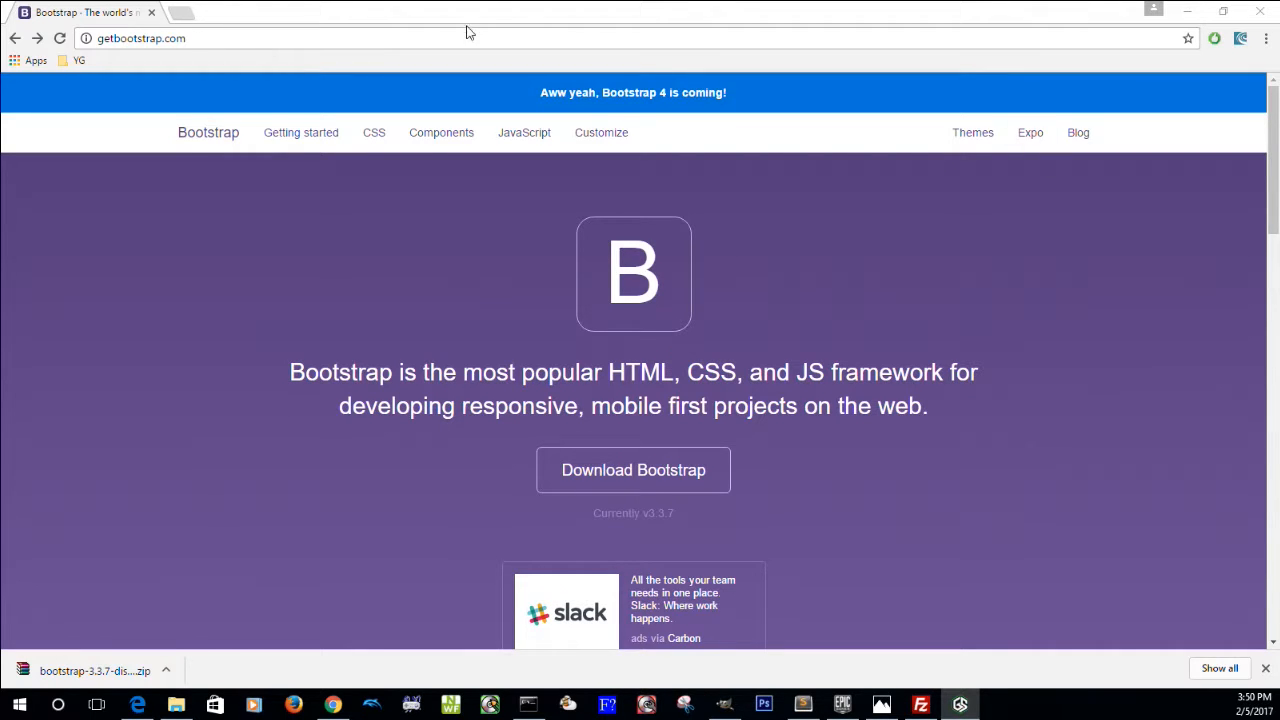
pyautogui.moveTo(892, 396)
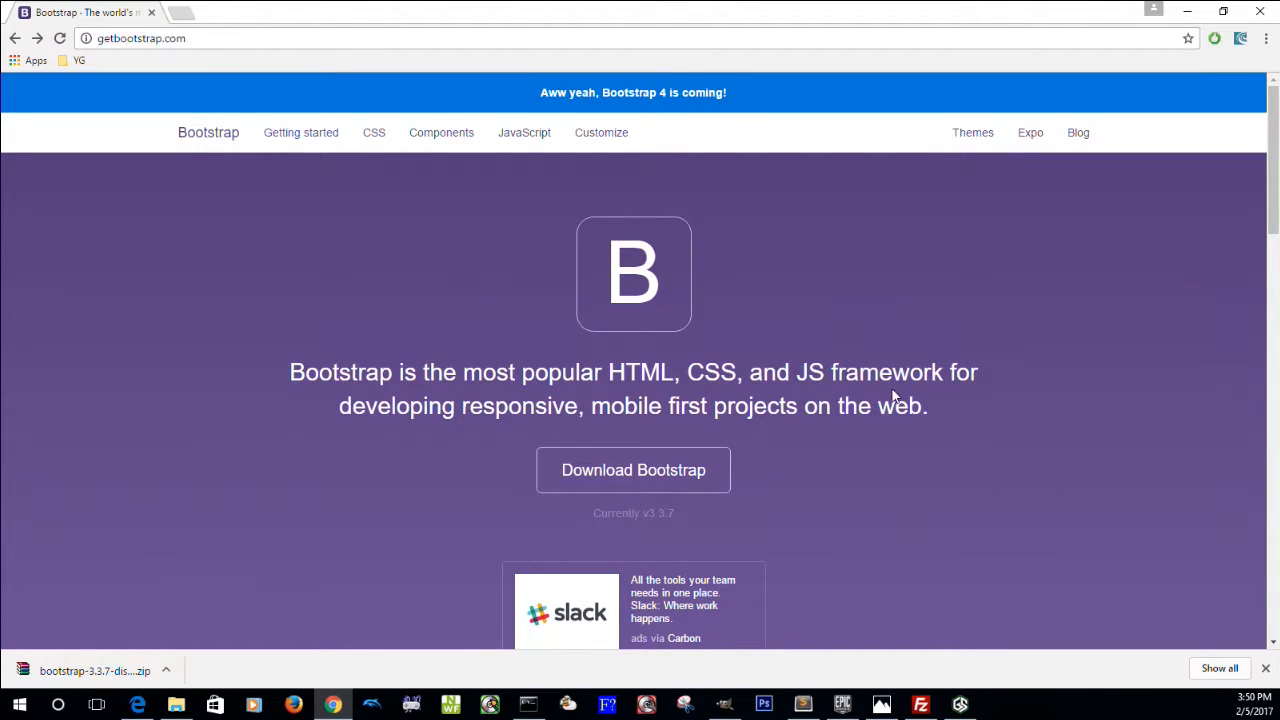
pyautogui.moveTo(636, 480)
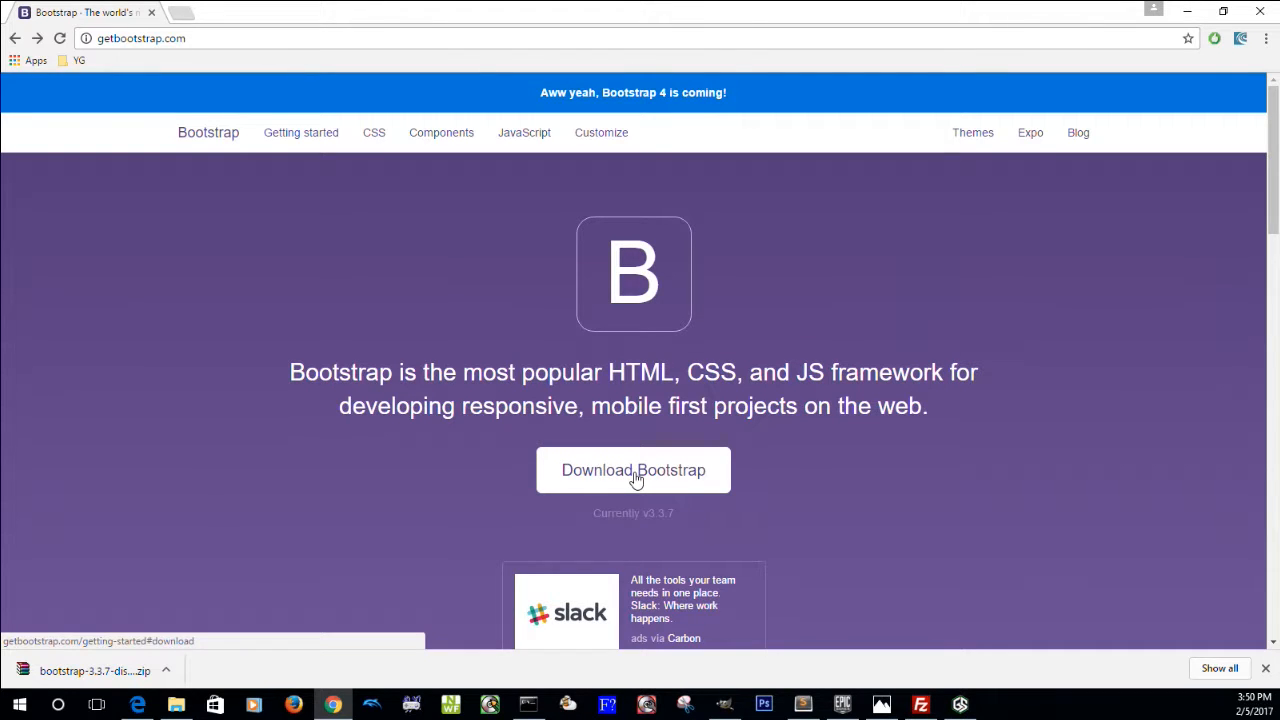
# Download the compiled Bootstrap 3.3.7 package and select its css, fonts and js folders
pyautogui.click(632, 470)
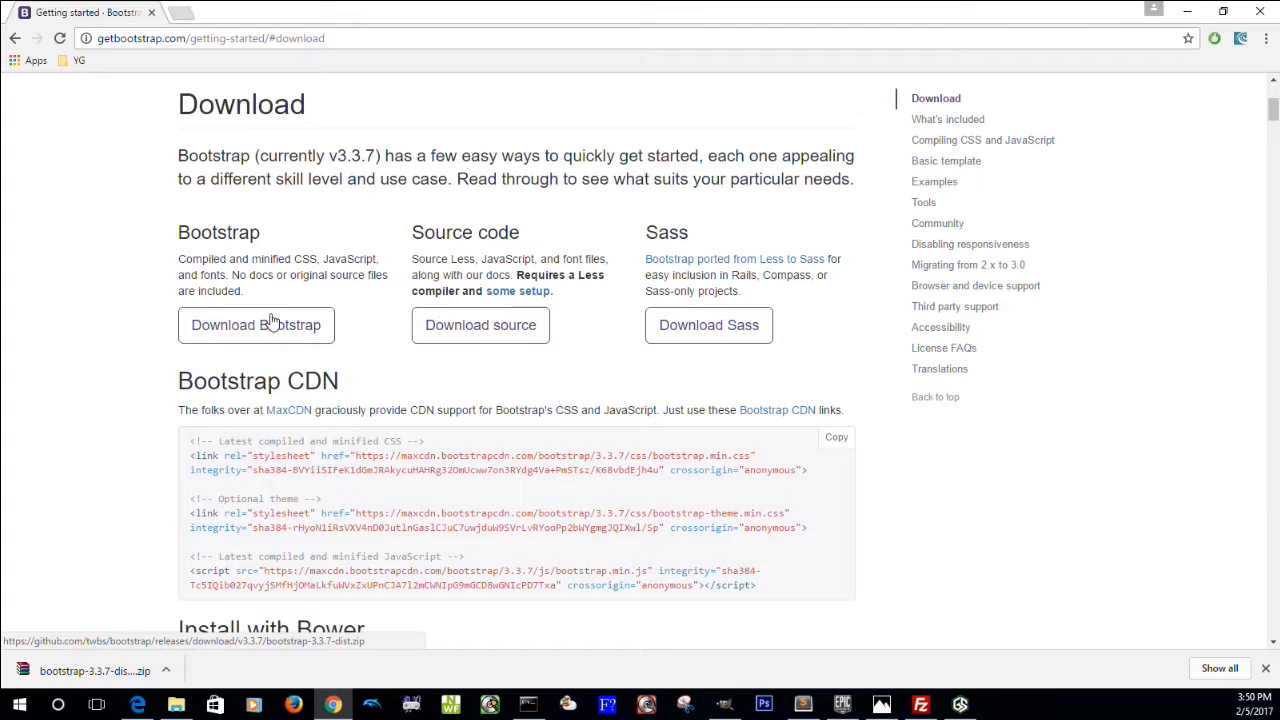
pyautogui.click(256, 324)
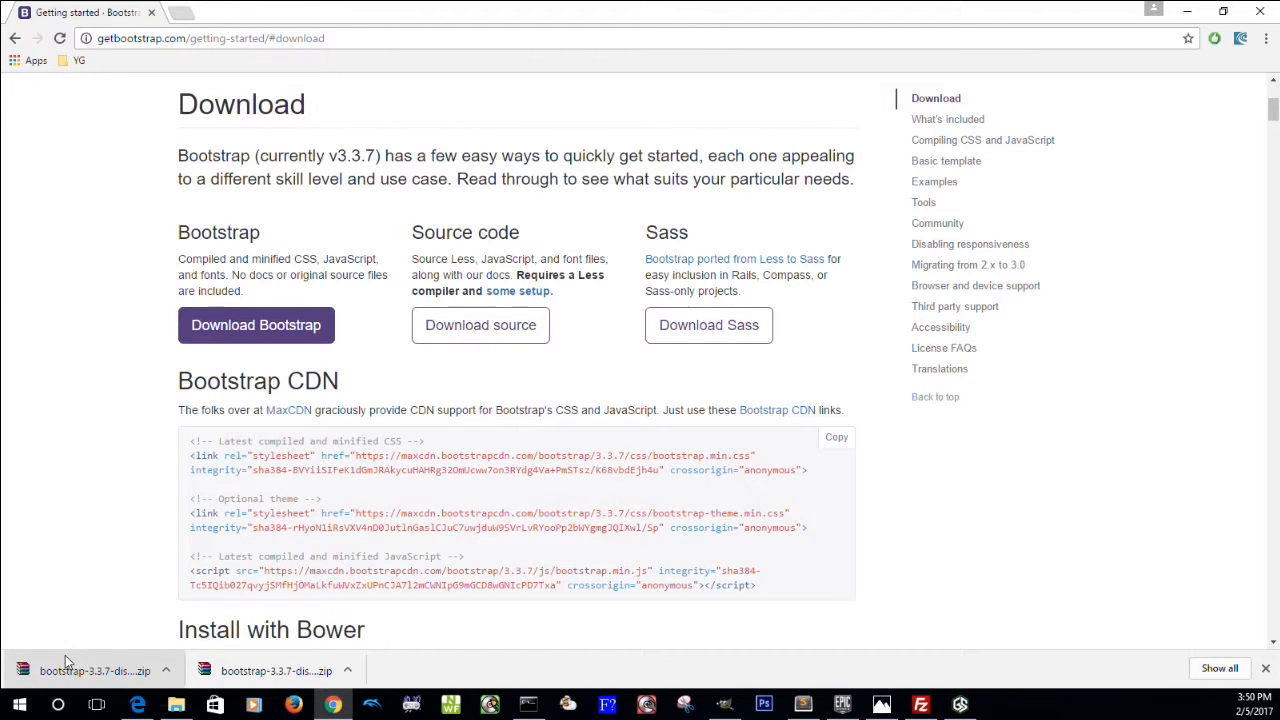
pyautogui.moveTo(576, 660)
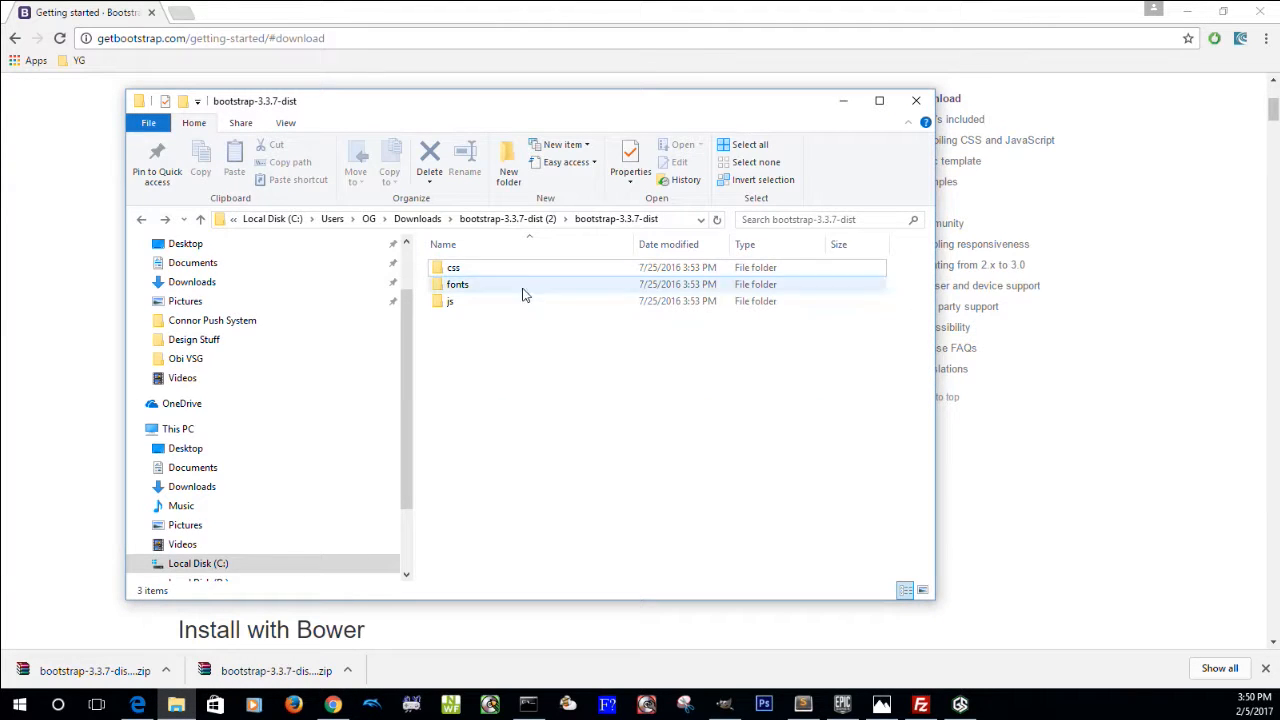
pyautogui.click(750, 144)
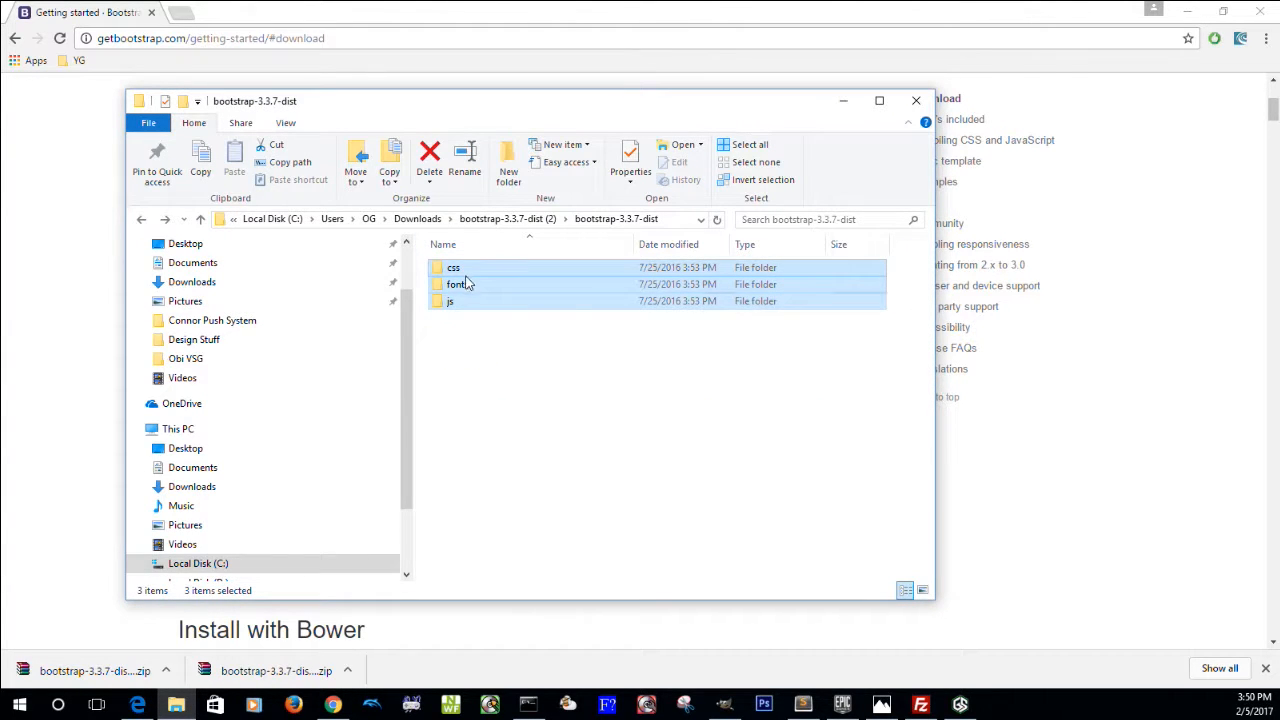
pyautogui.click(496, 420)
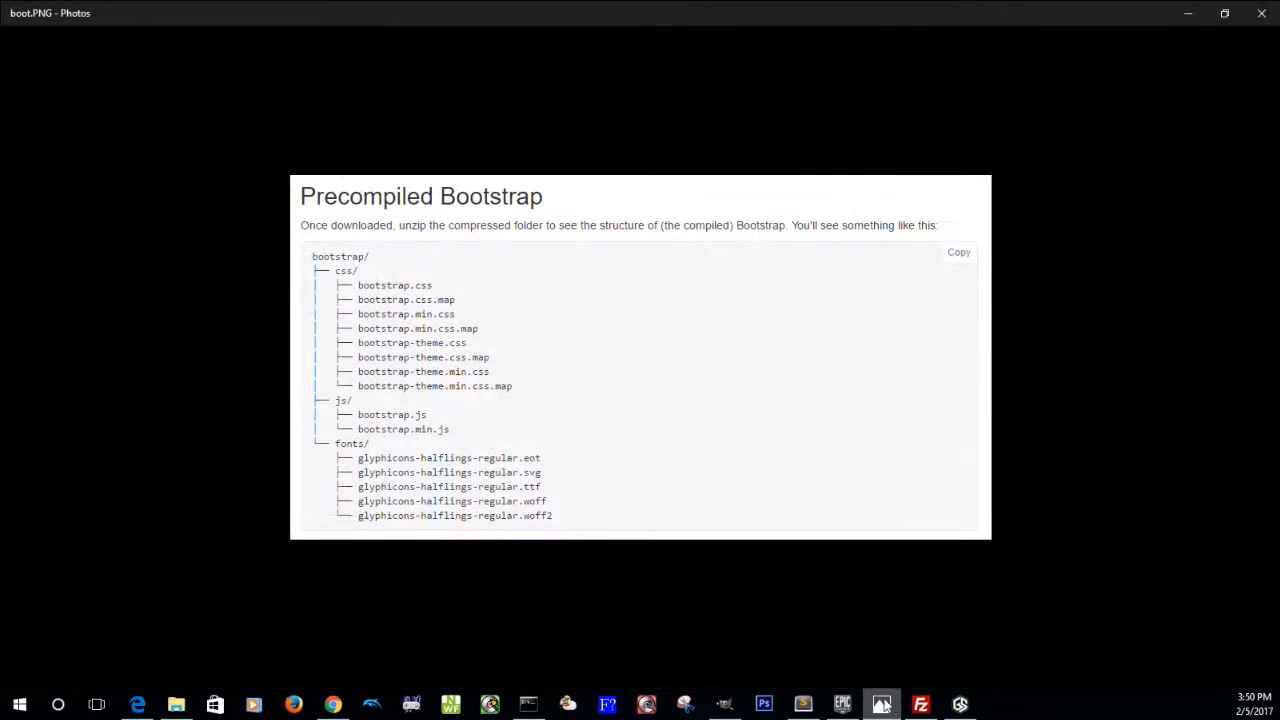
pyautogui.moveTo(478, 534)
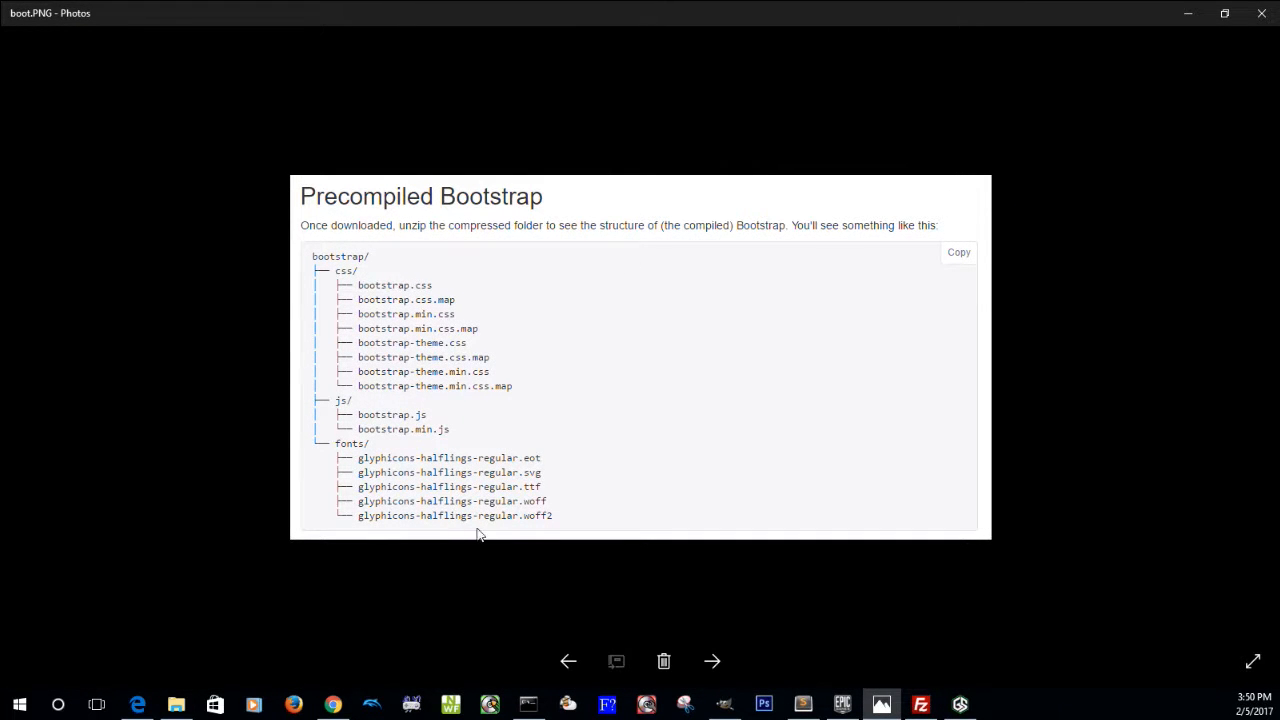
pyautogui.moveTo(460, 344)
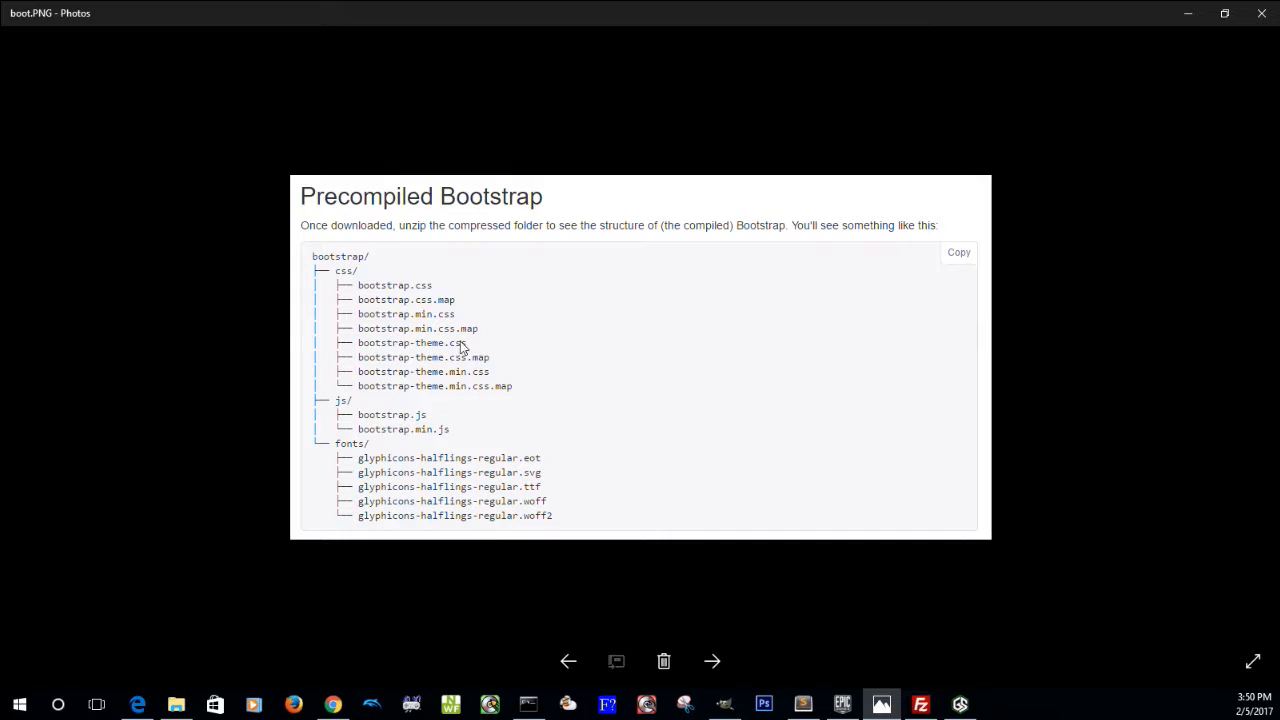
pyautogui.moveTo(396, 248)
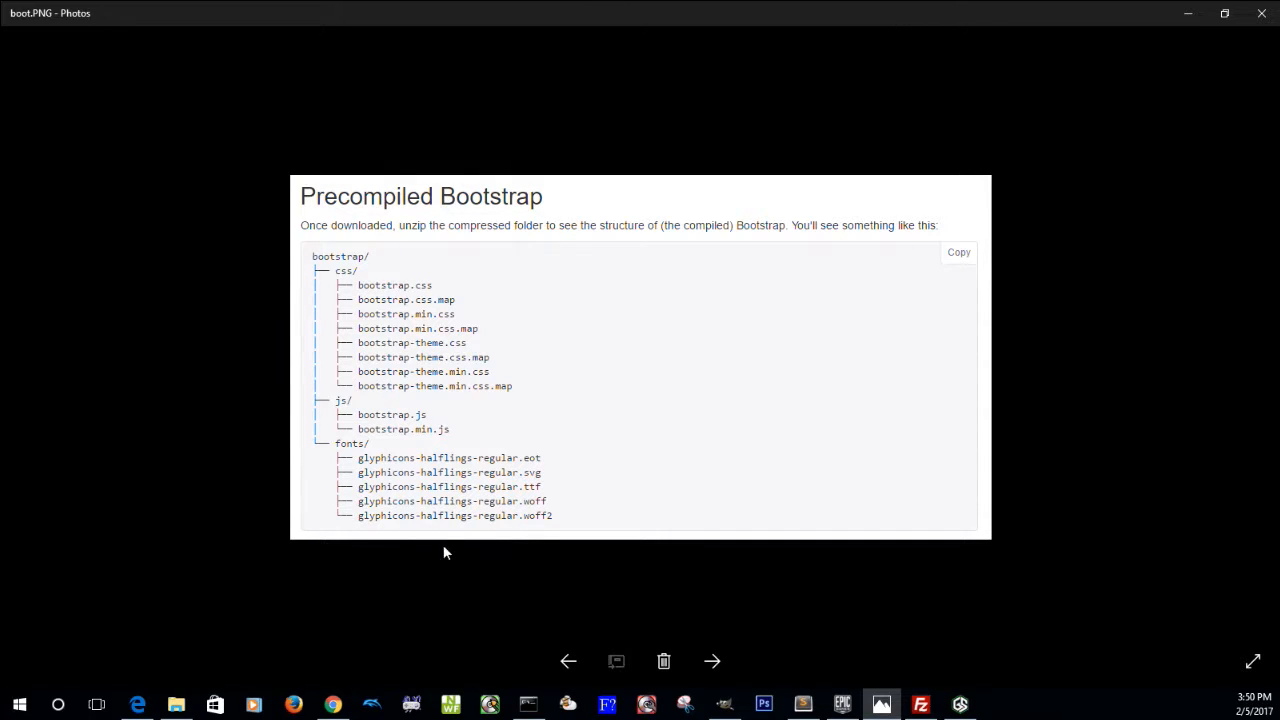
pyautogui.moveTo(496, 360)
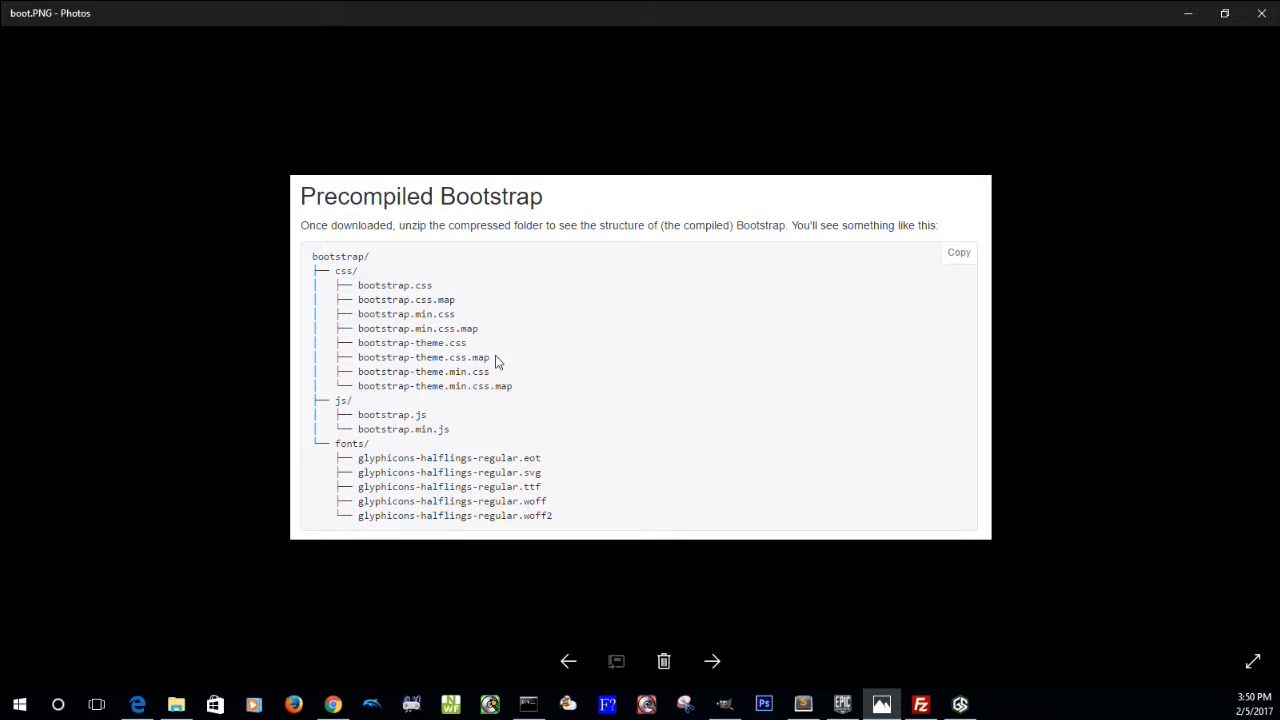
pyautogui.moveTo(430, 428)
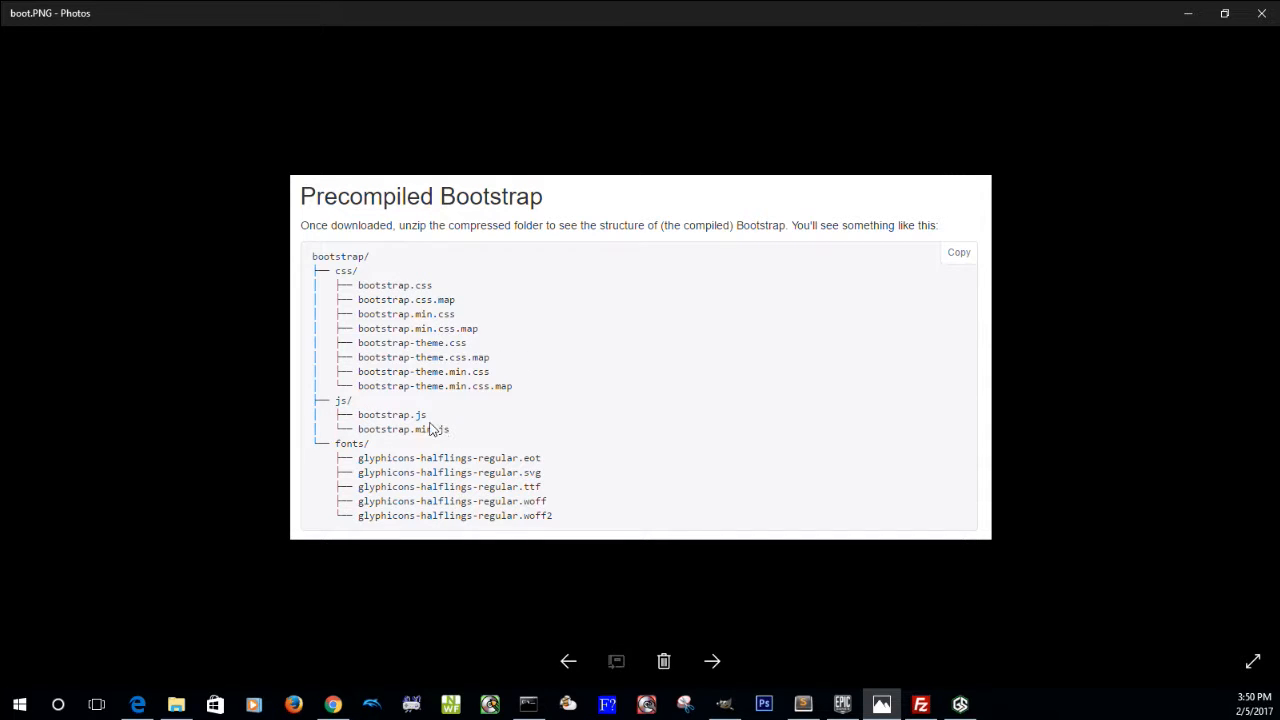
pyautogui.moveTo(368, 472)
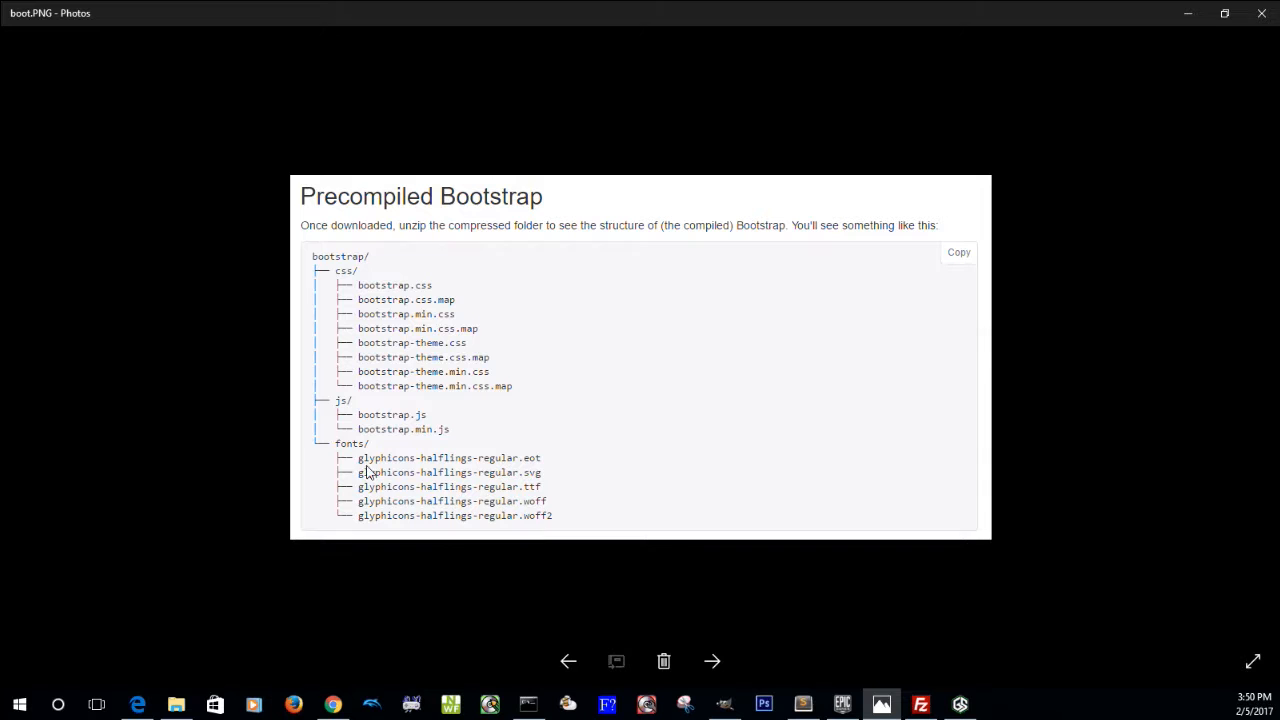
pyautogui.moveTo(704, 502)
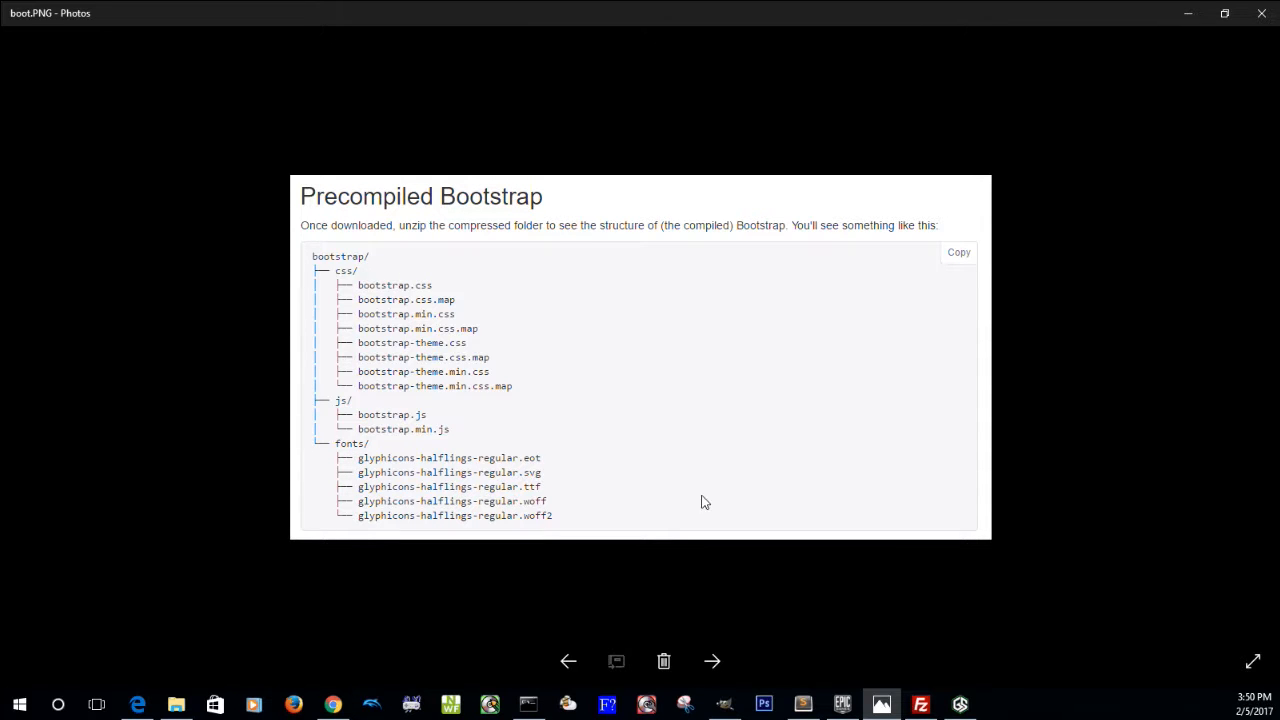
pyautogui.moveTo(1234, 36)
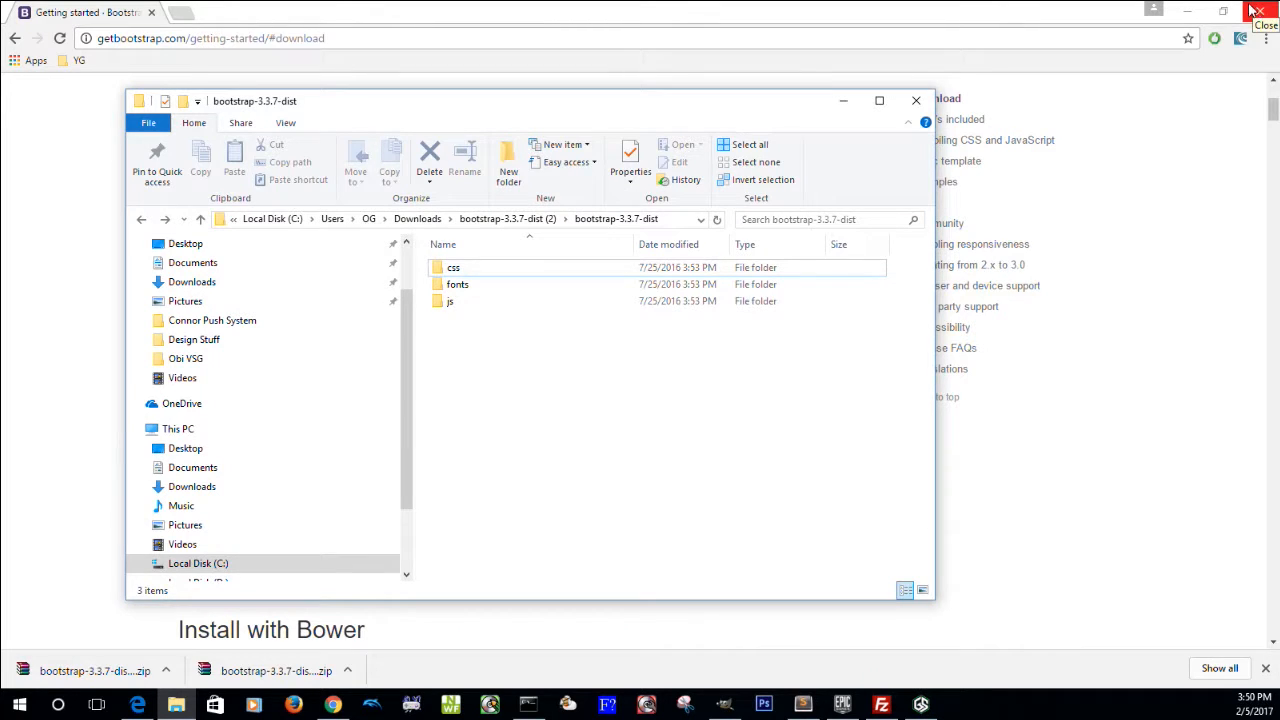
# Create a directory named bootstrap on the remote server and enter it
pyautogui.click(1256, 10)
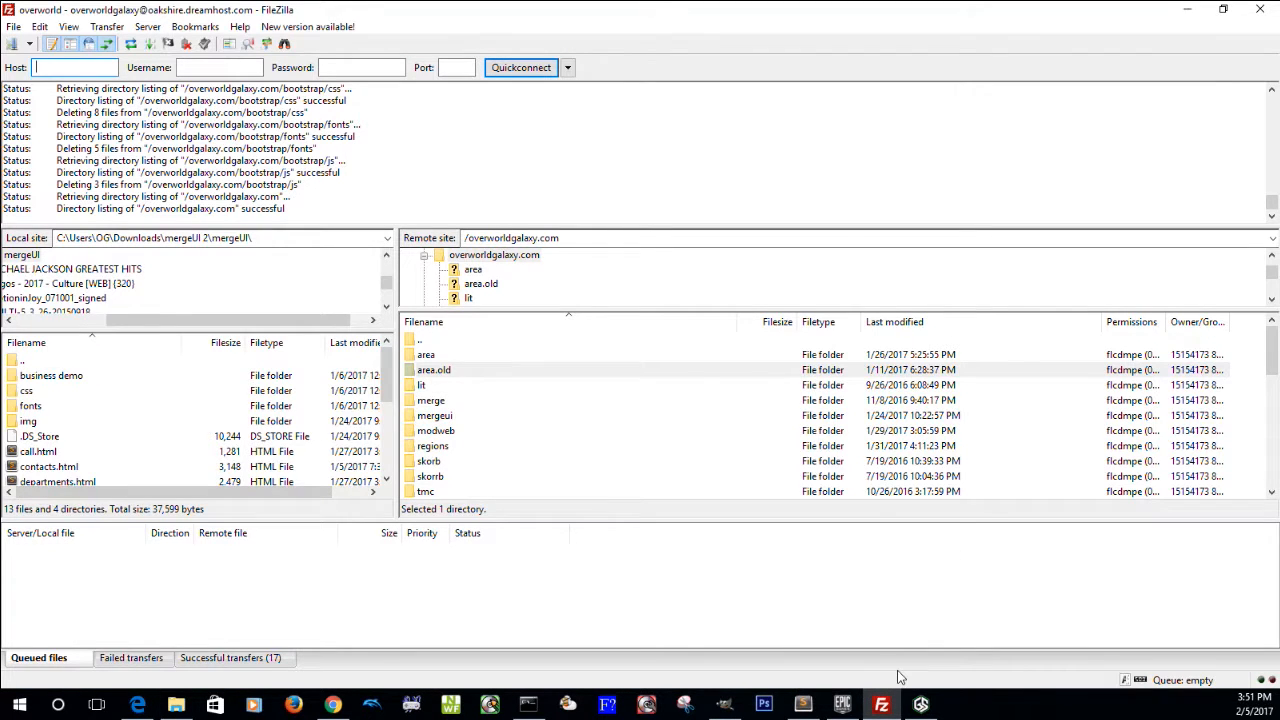
pyautogui.rightClick(430, 354)
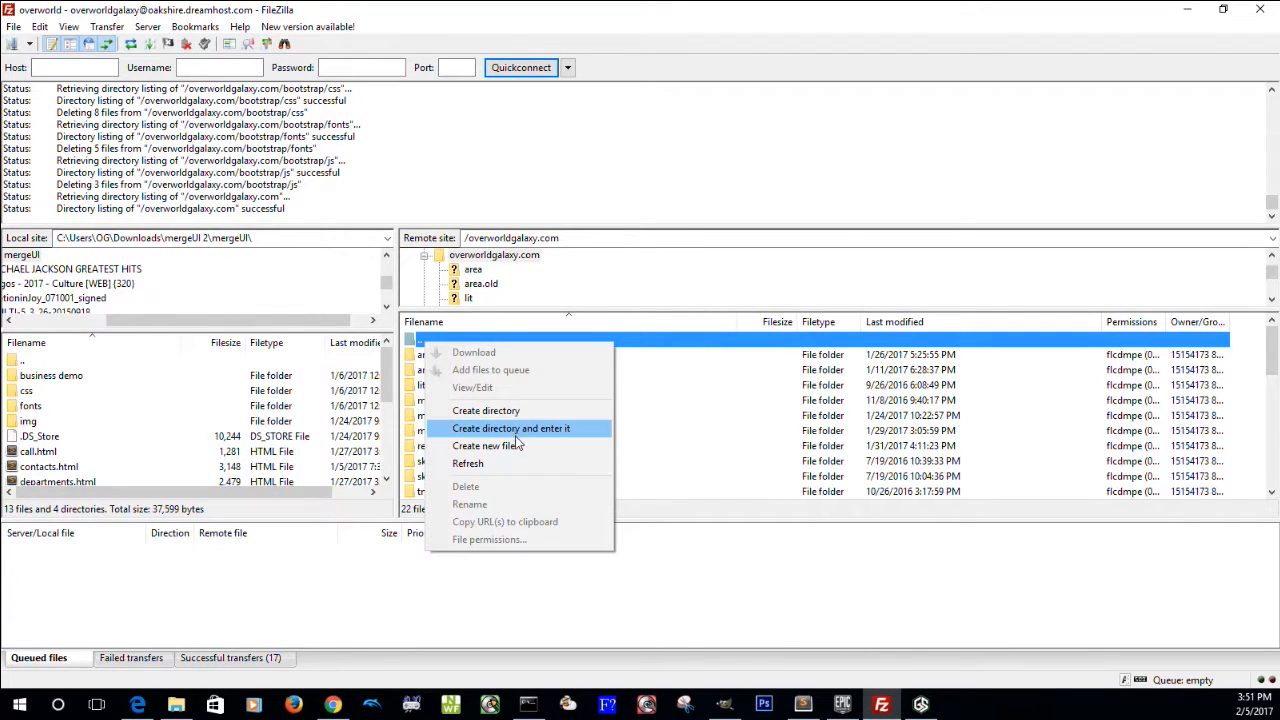
pyautogui.click(512, 428)
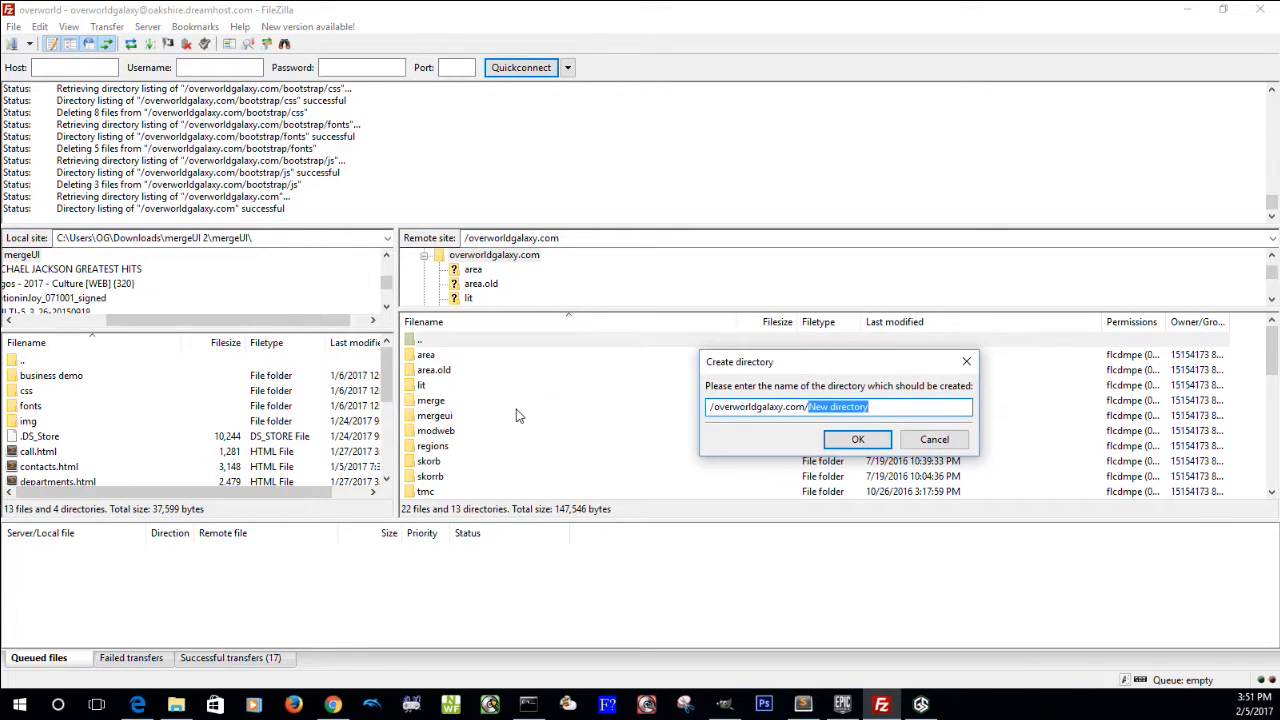
pyautogui.write('boo')
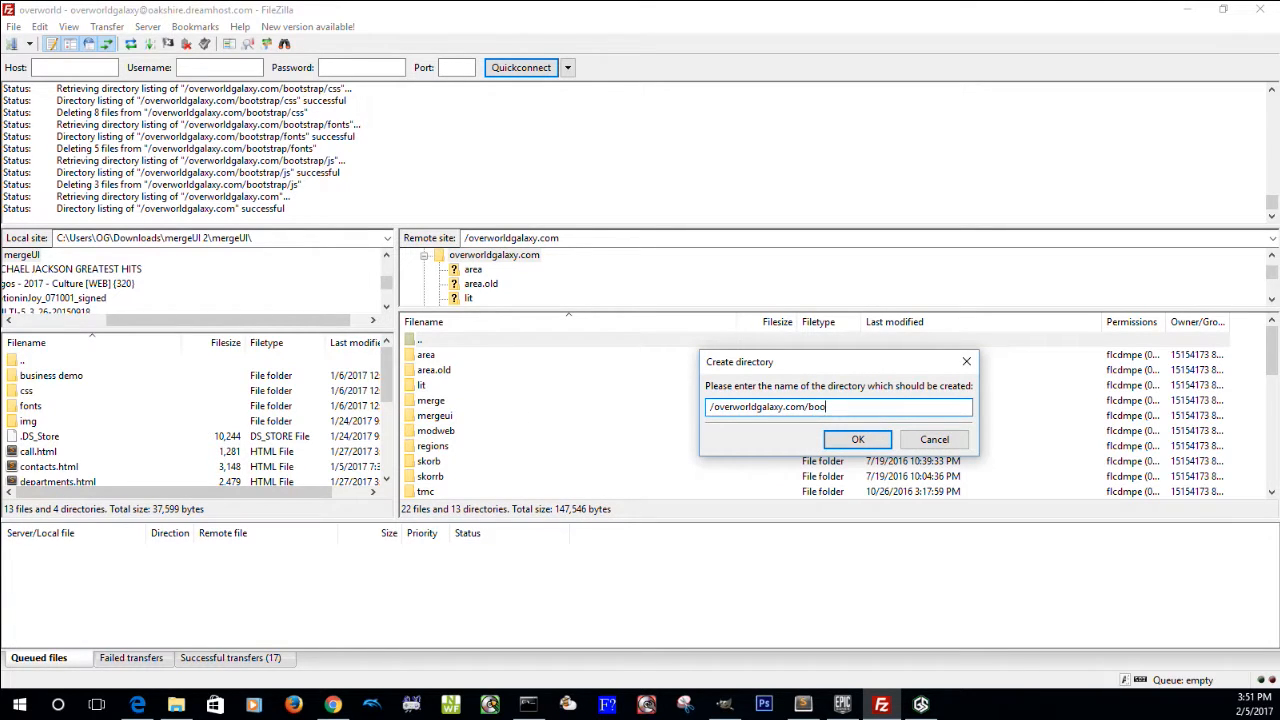
pyautogui.write('tstrap')
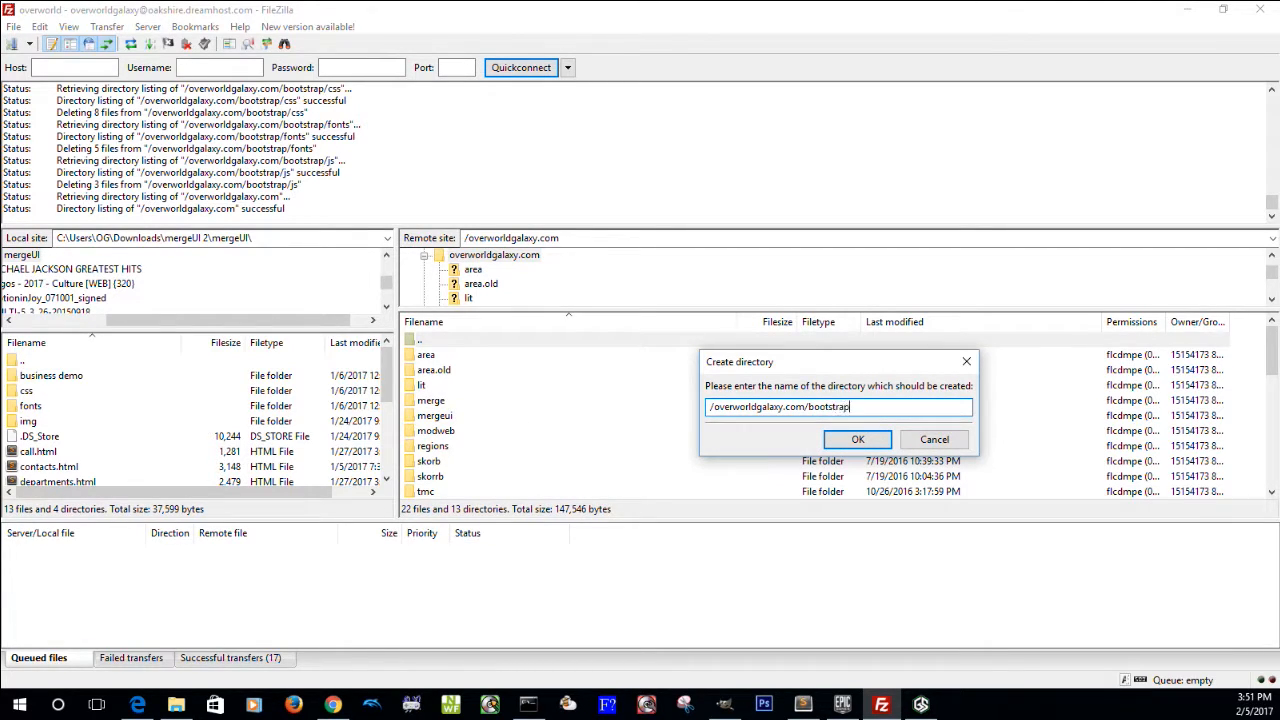
pyautogui.click(856, 440)
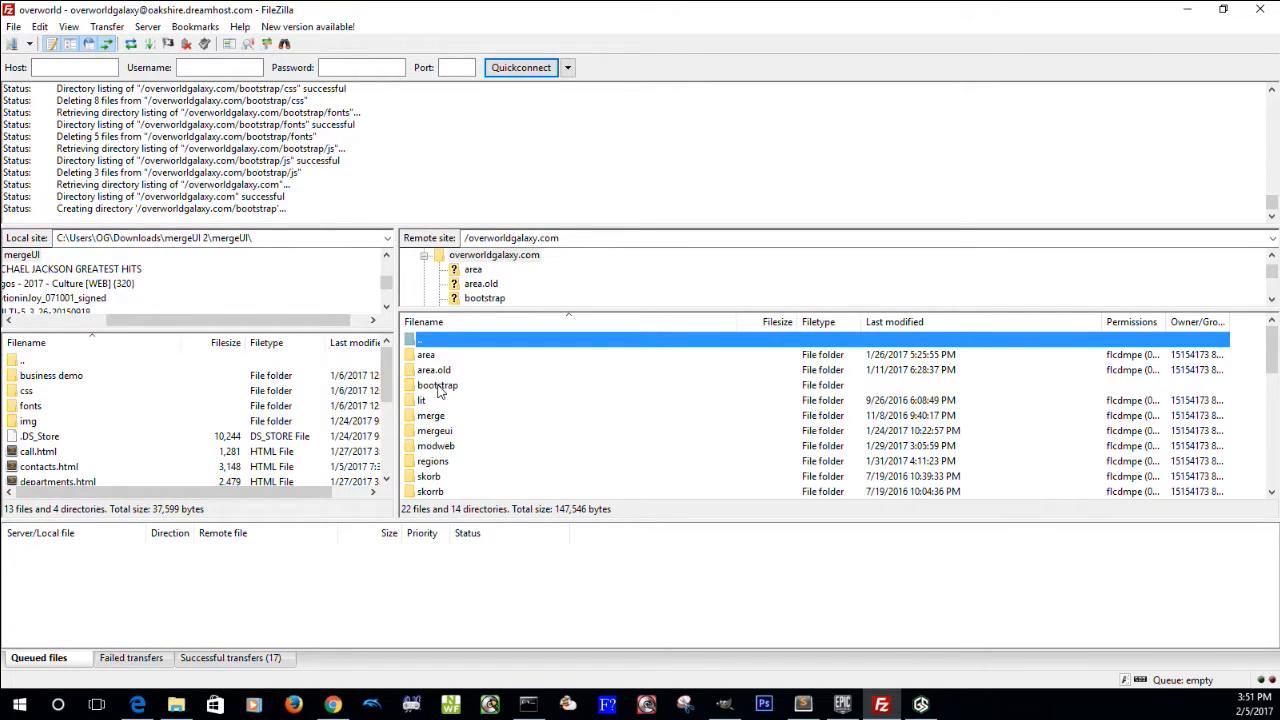
pyautogui.doubleClick(436, 384)
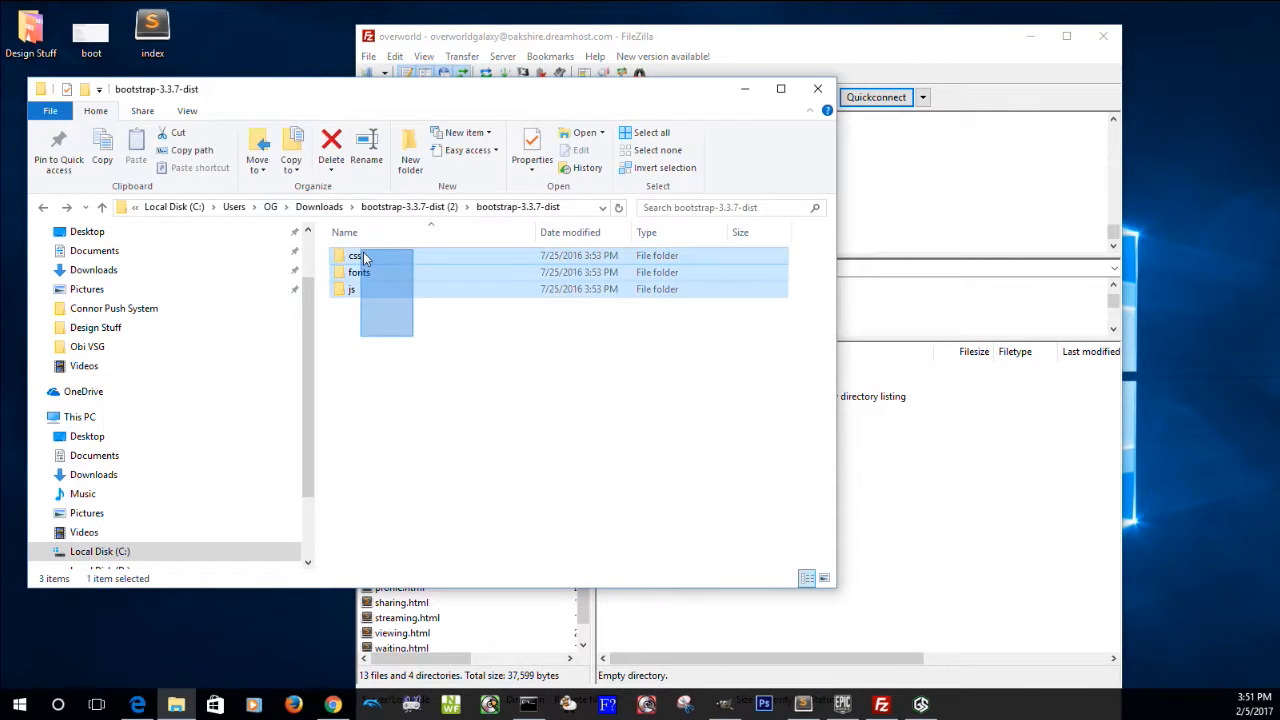
# Drop the css, fonts and js folders into the remote bootstrap folder to upload them
pyautogui.click(356, 272)
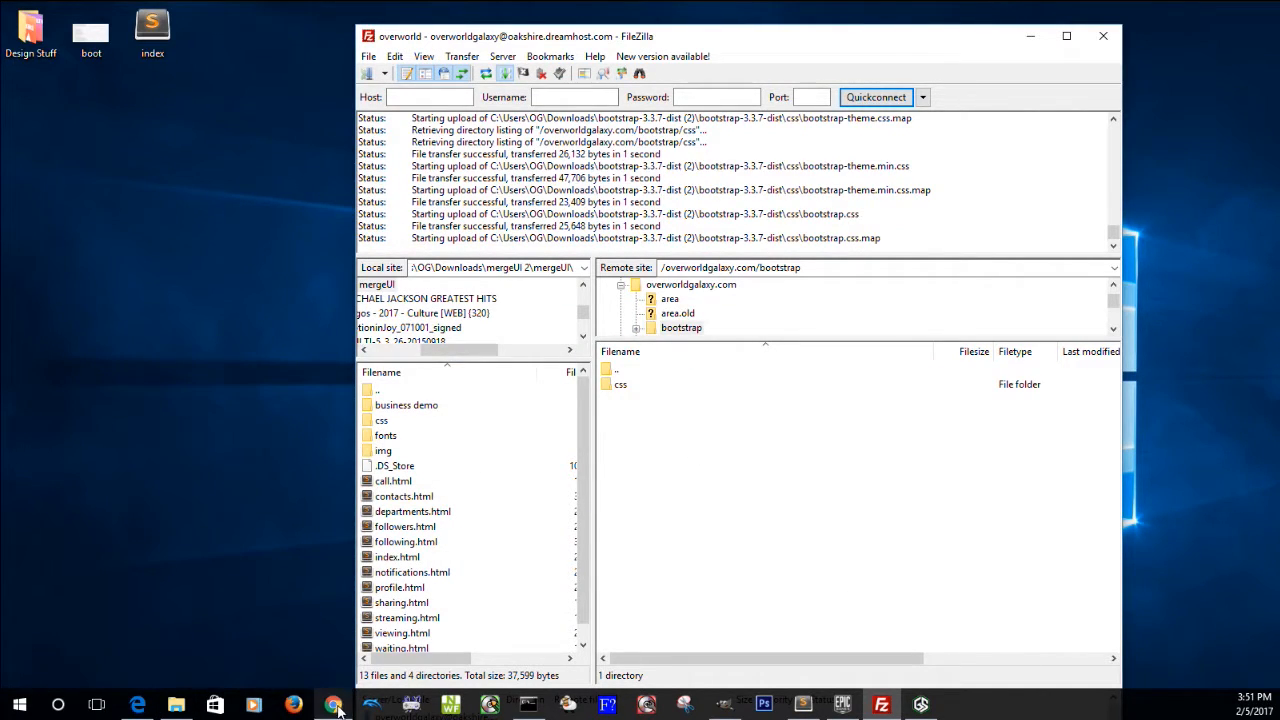
pyautogui.click(330, 702)
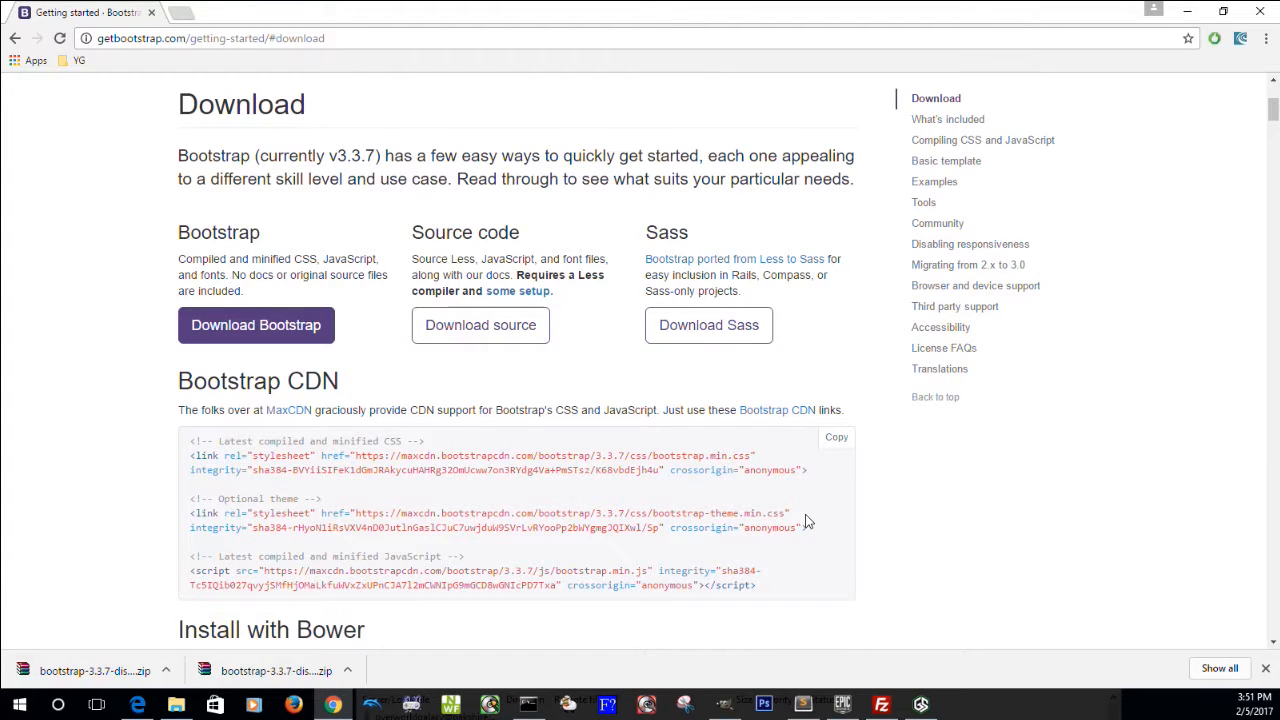
pyautogui.moveTo(1190, 158)
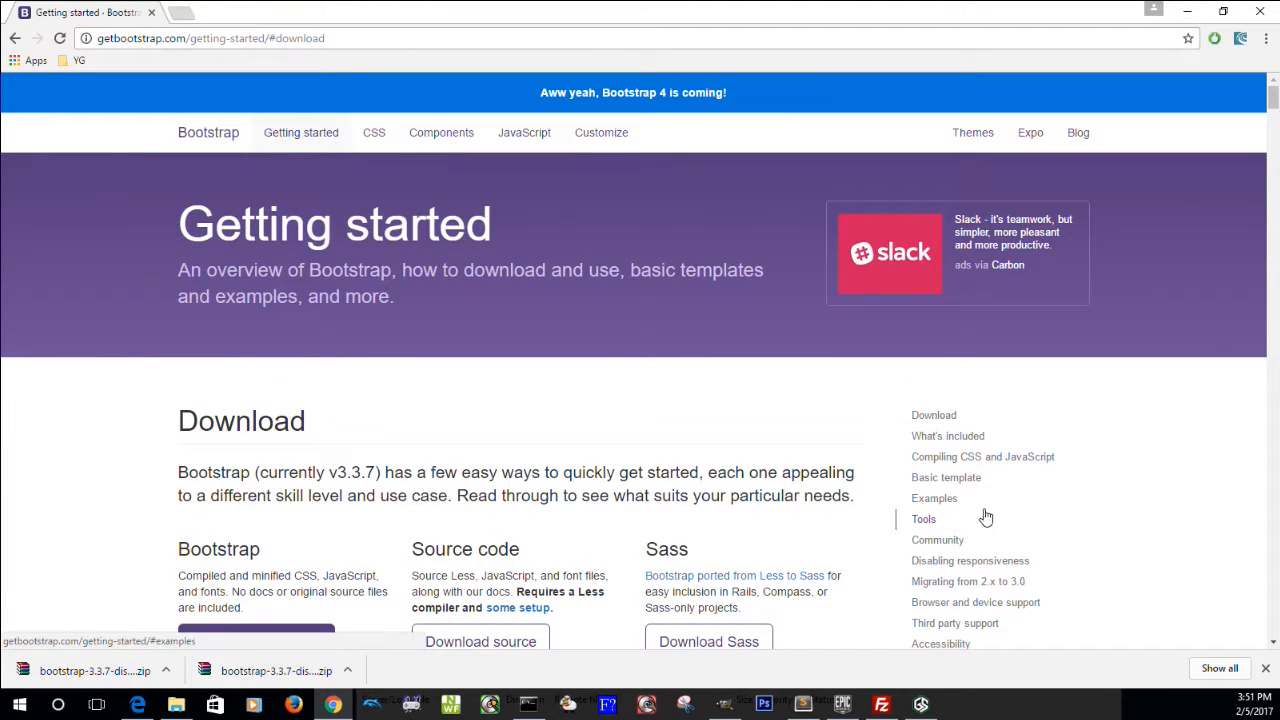
pyautogui.moveTo(944, 500)
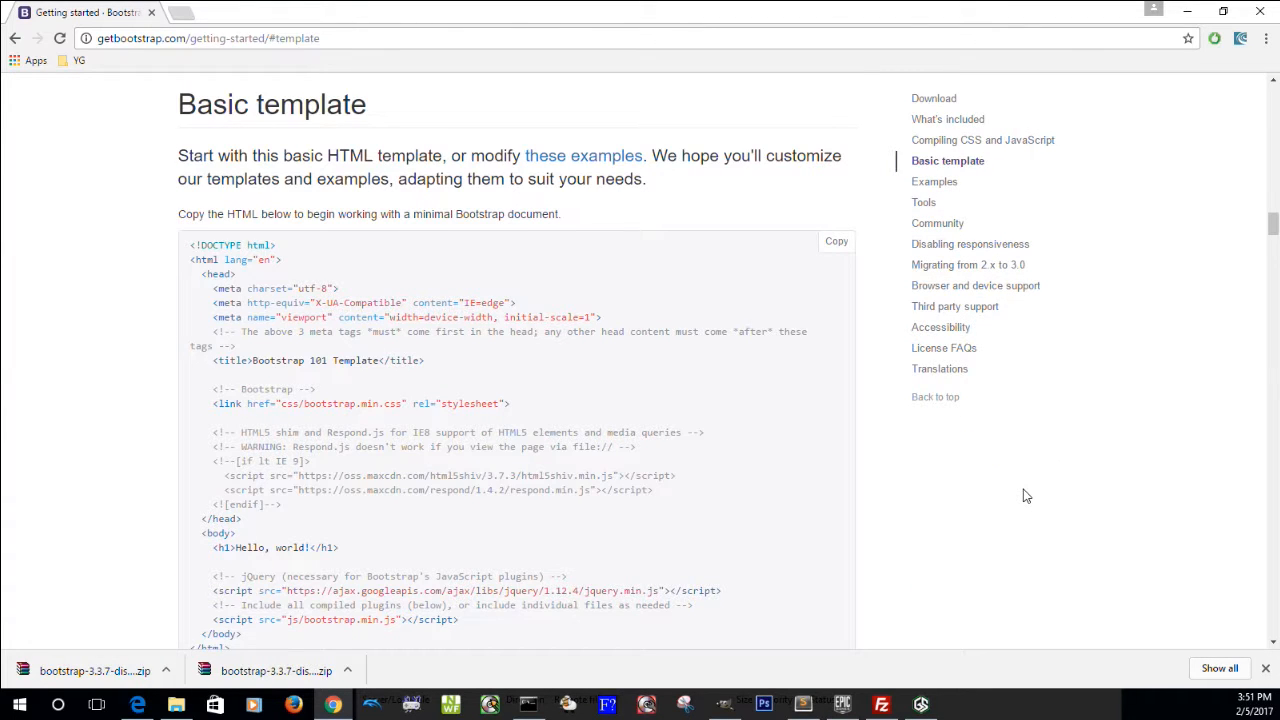
pyautogui.moveTo(516, 316)
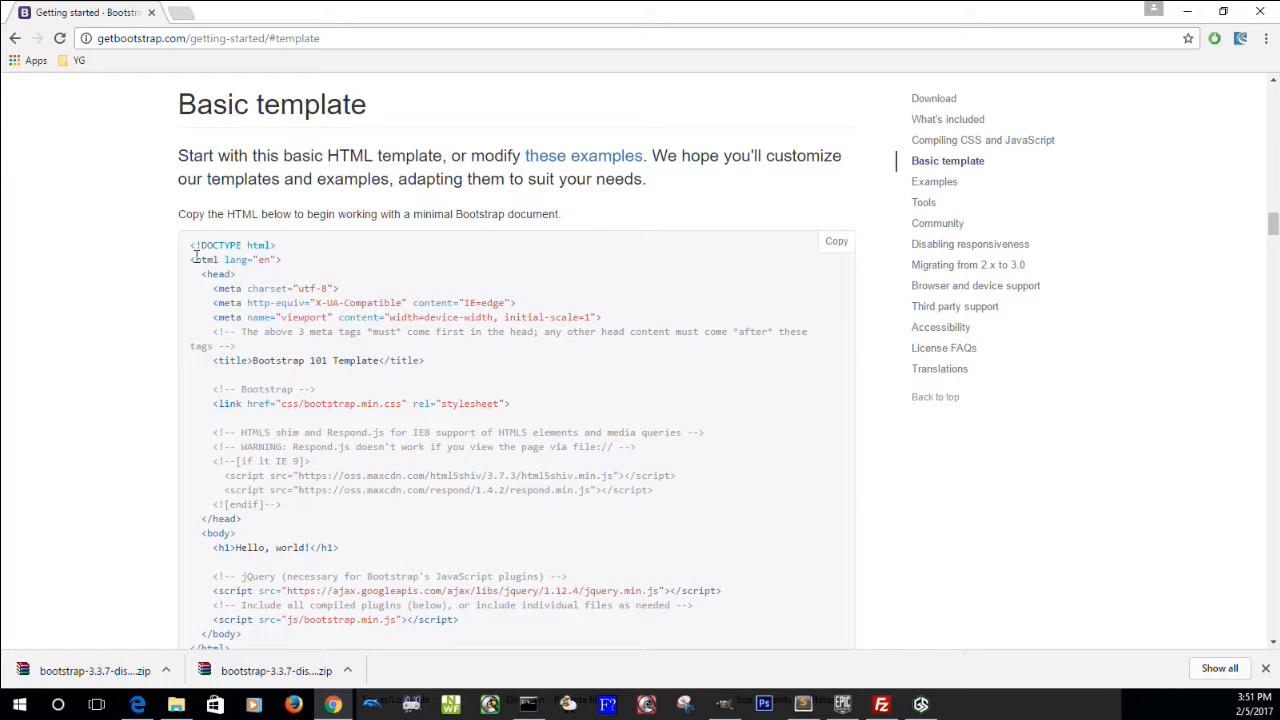
# Select the whole Basic template code block and move to index.html in the editor
pyautogui.scroll(-3)
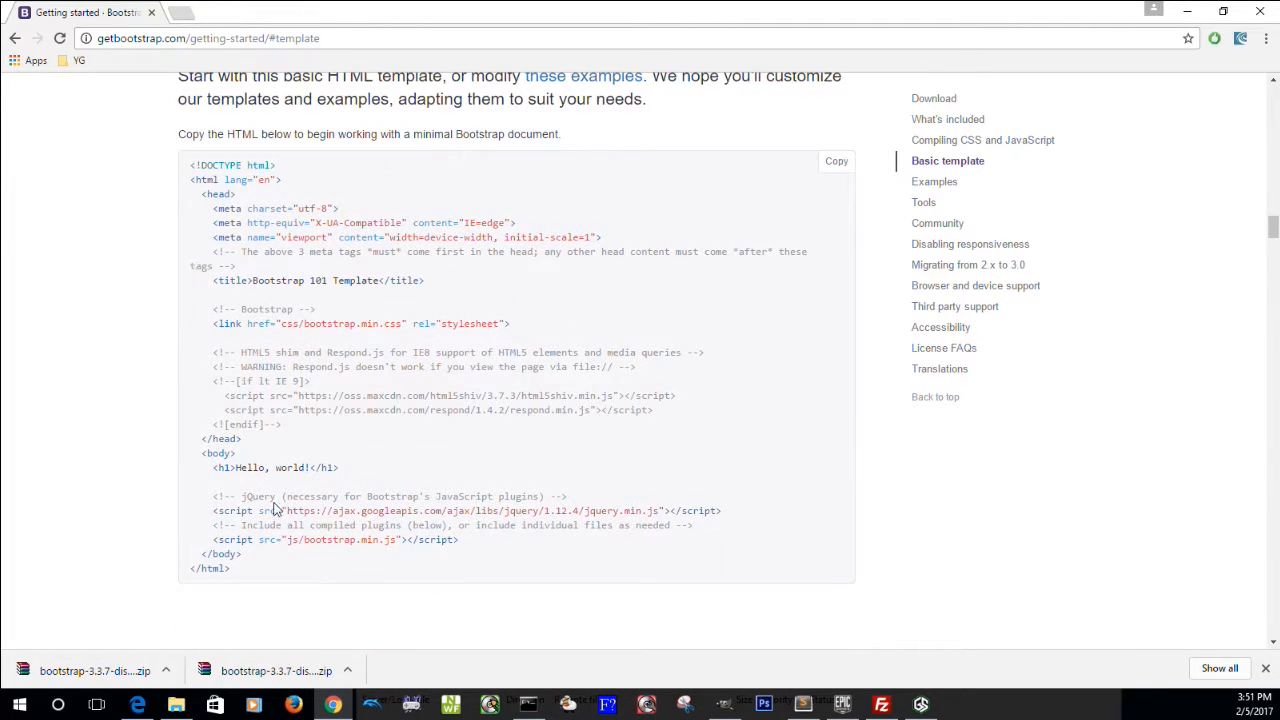
pyautogui.moveTo(190, 164); pyautogui.dragTo(230, 568)
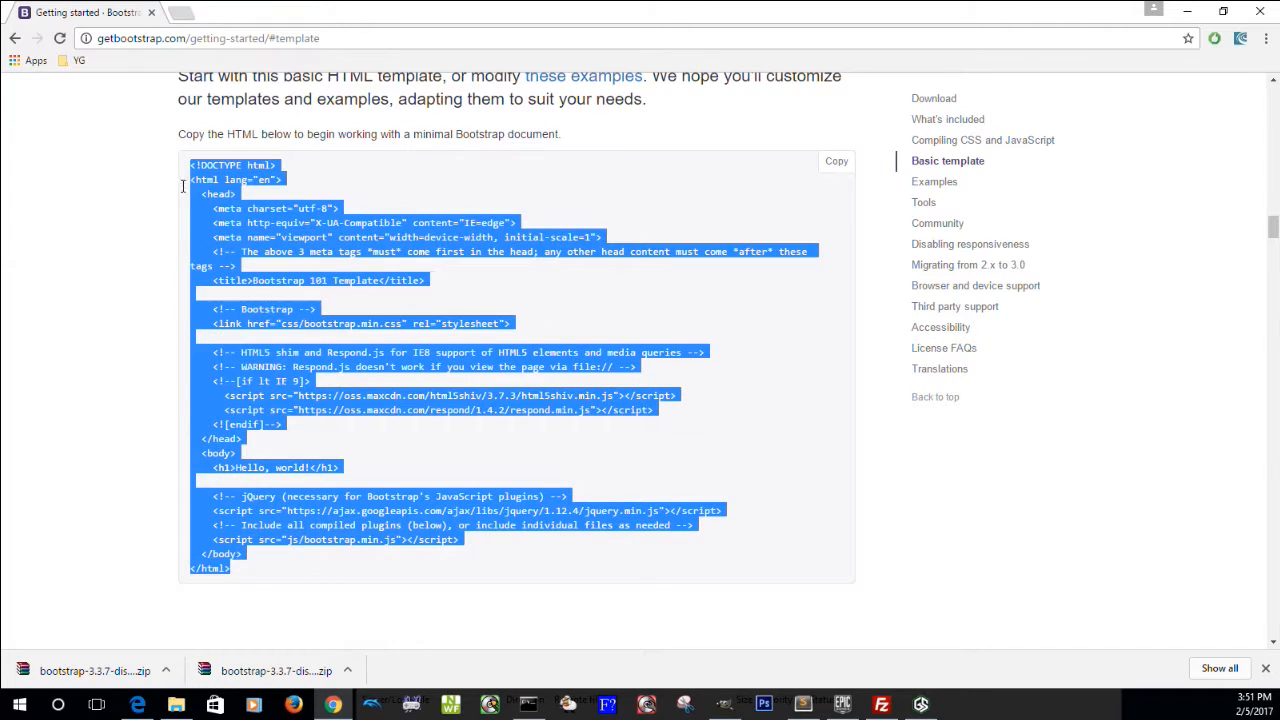
pyautogui.moveTo(616, 168)
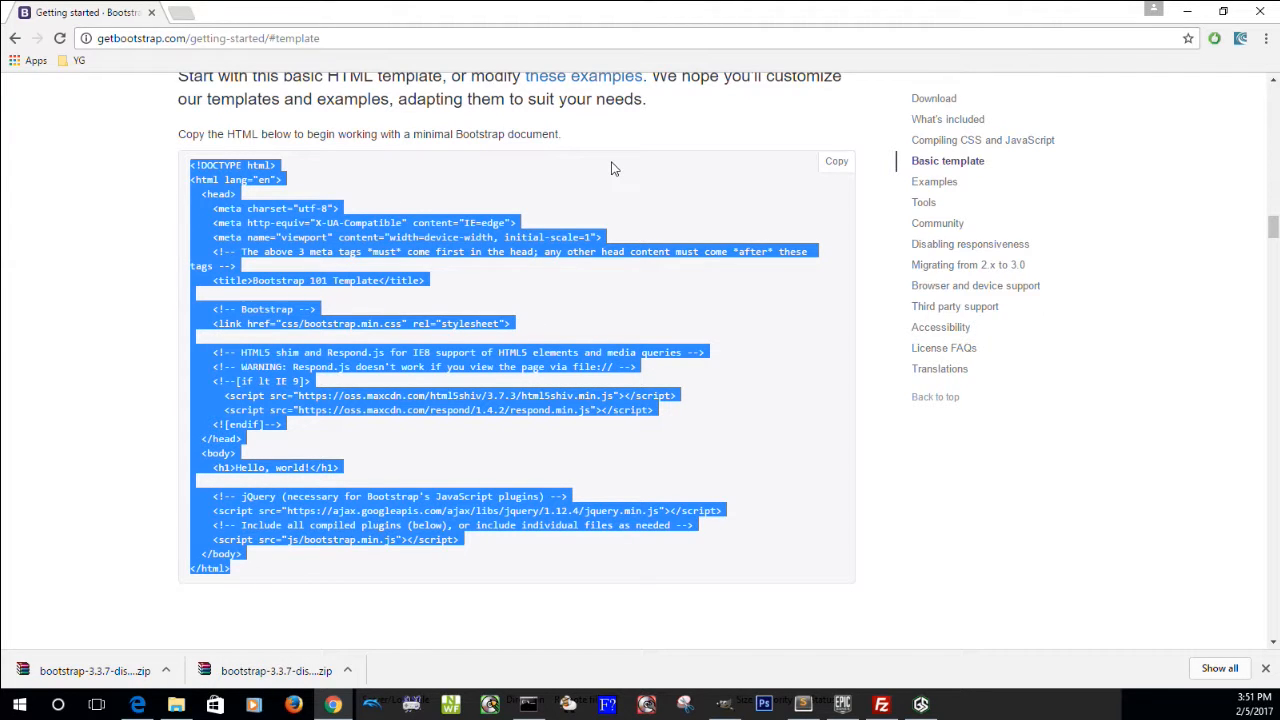
pyautogui.moveTo(830, 652)
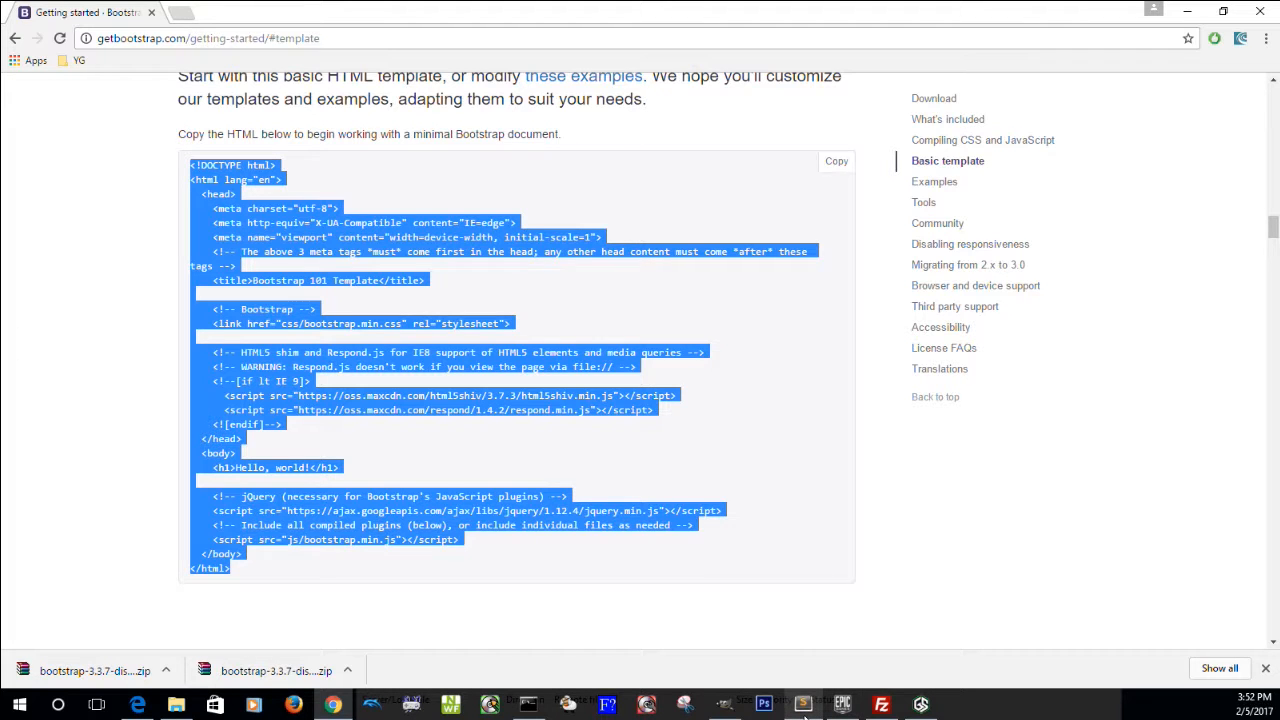
pyautogui.moveTo(804, 700)
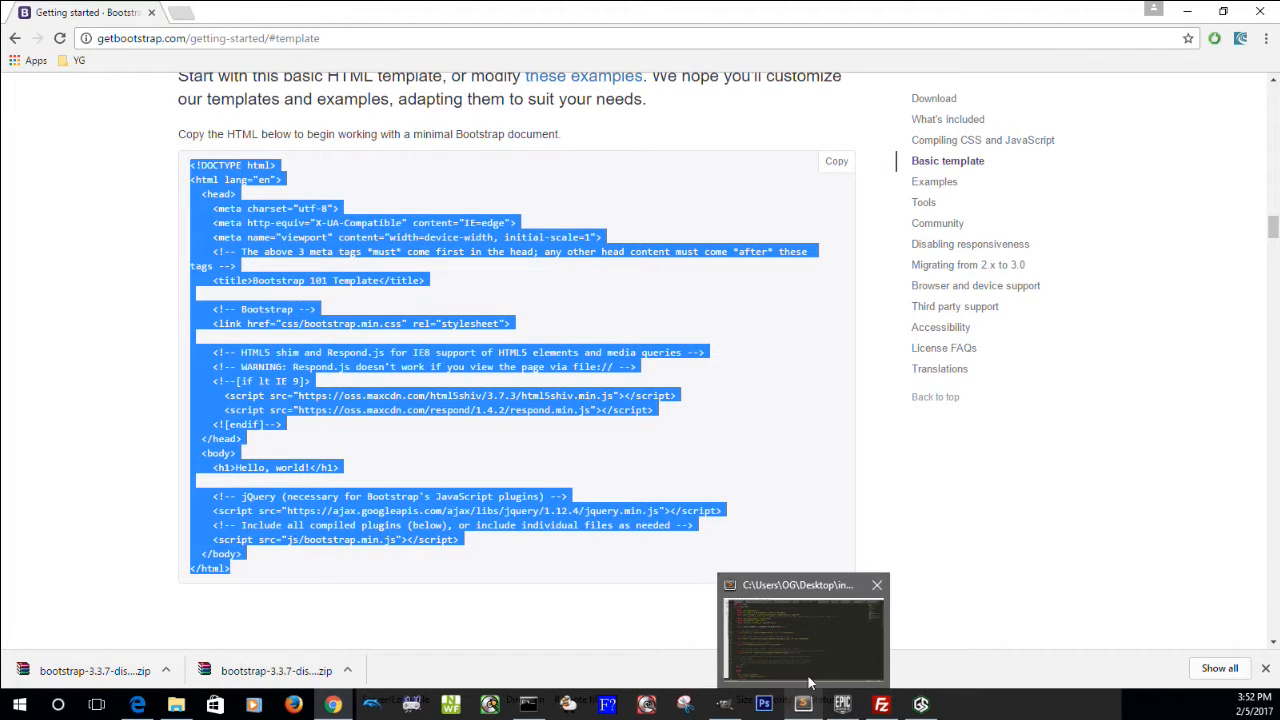
pyautogui.click(802, 640)
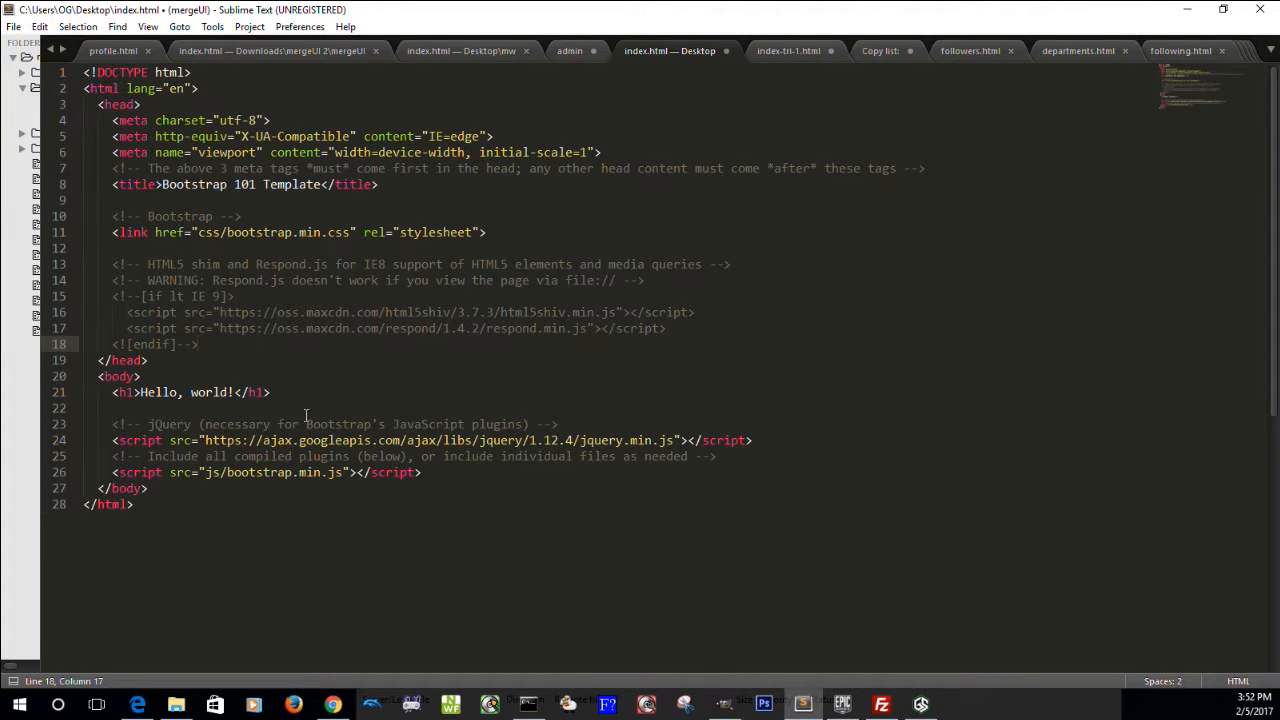
# Paste the basic template into index.html and save it
pyautogui.click(148, 360)
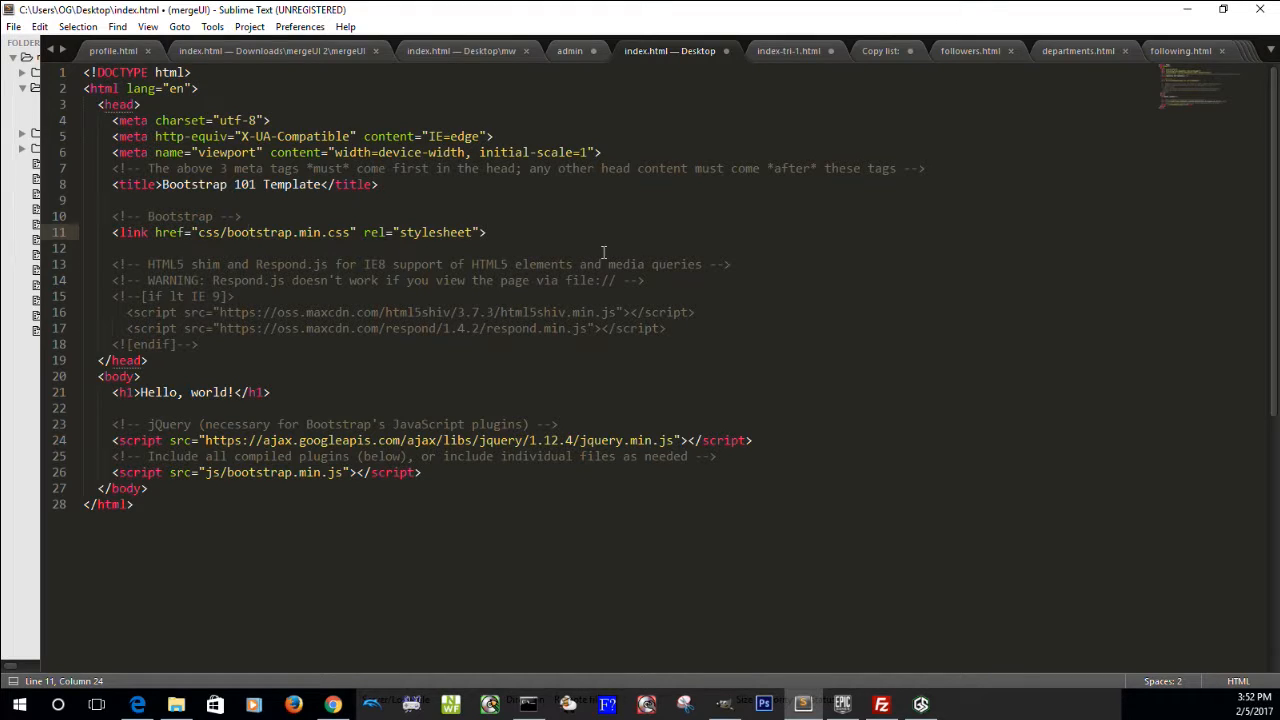
pyautogui.click(578, 280)
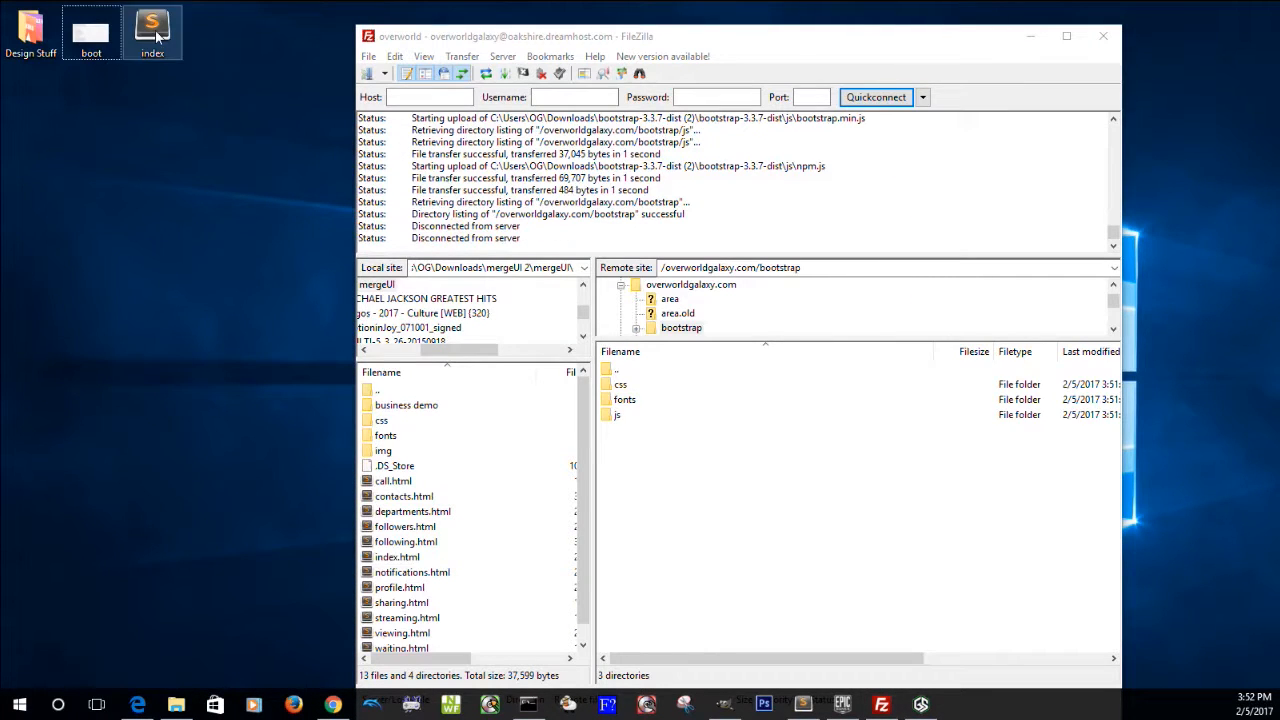
pyautogui.moveTo(148, 44)
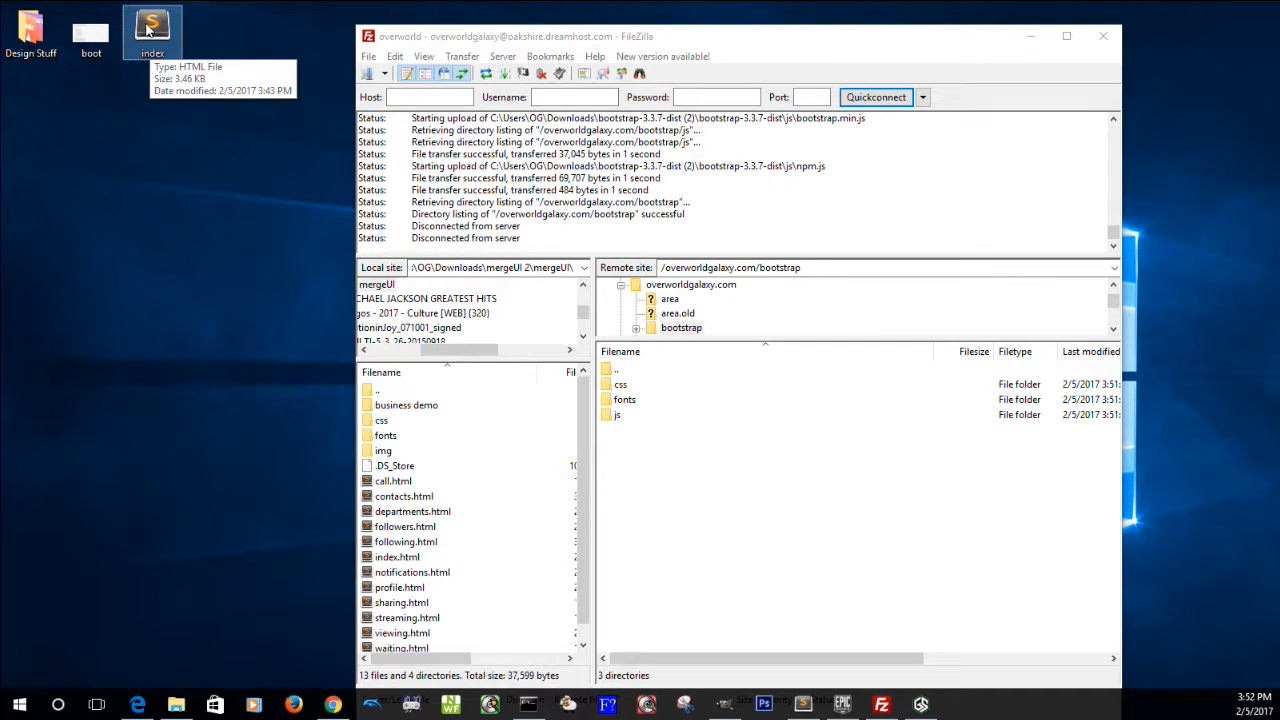
# Drag index.html from the desktop into the remote bootstrap folder
pyautogui.moveTo(152, 30); pyautogui.dragTo(664, 486)
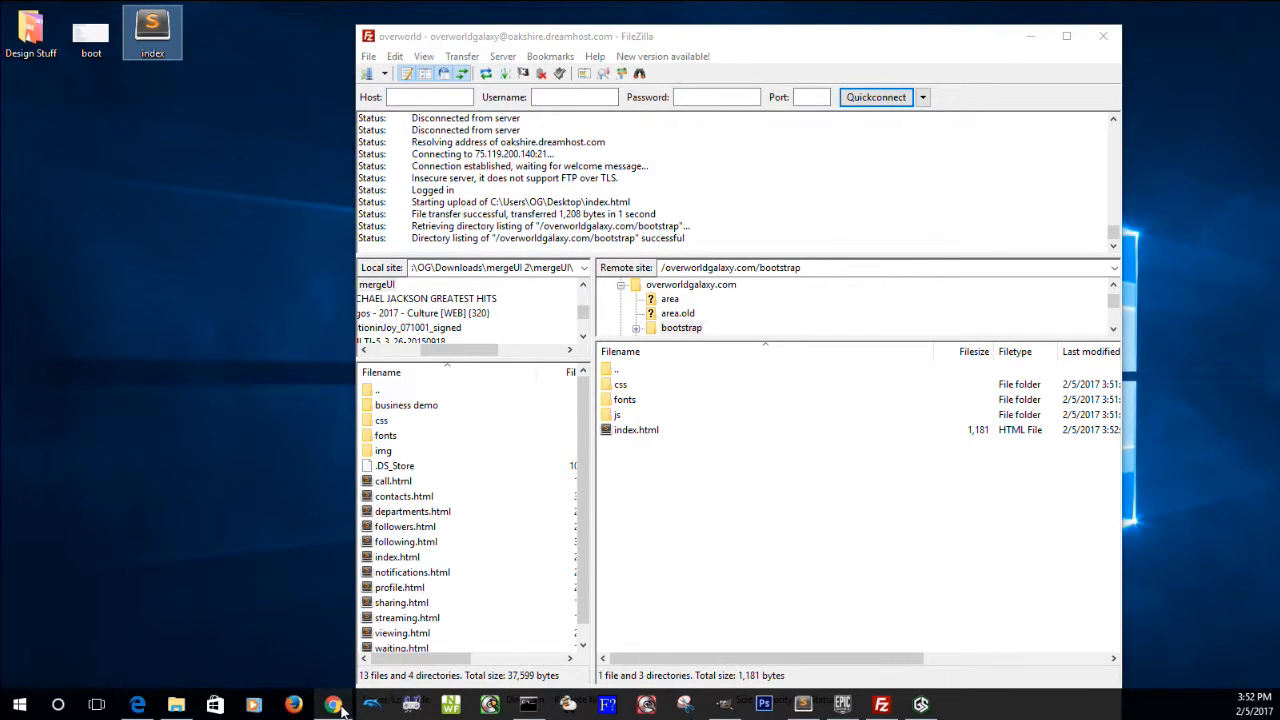
# Load overworldgalaxy.com/bootstrap to see the live Hello, world! page
pyautogui.click(332, 702)
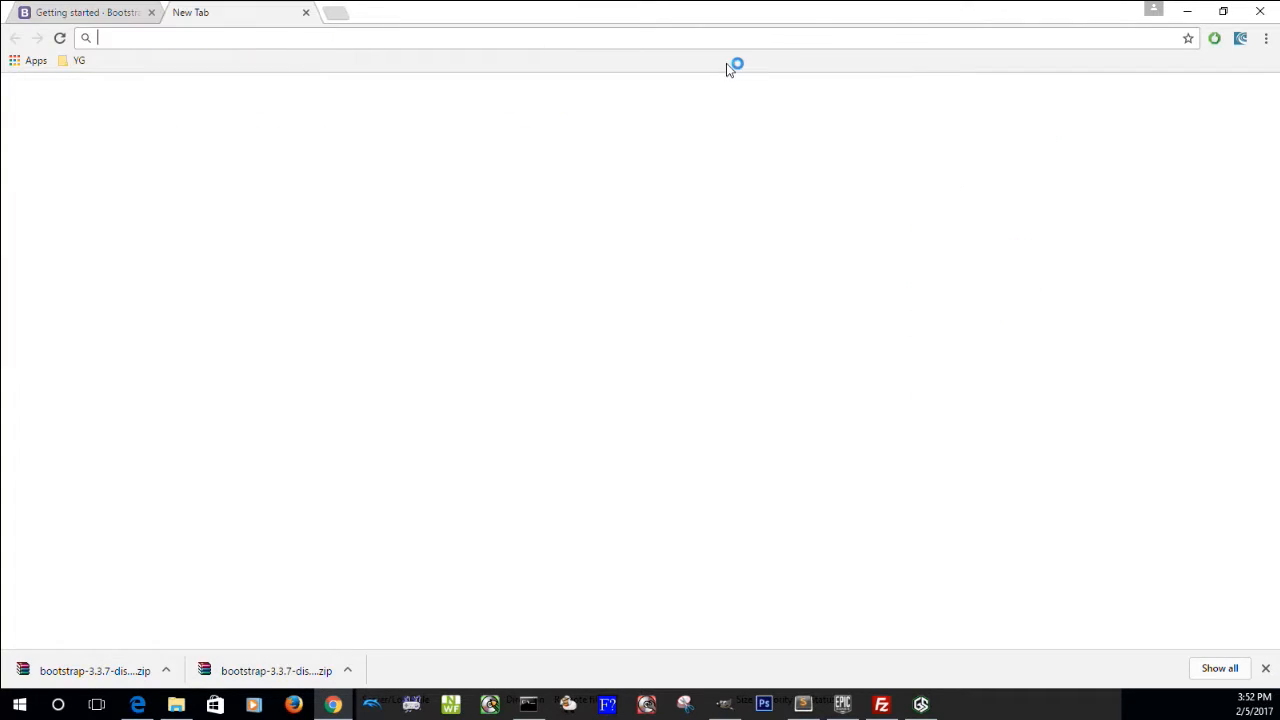
pyautogui.write('overworldgalaxy.com')
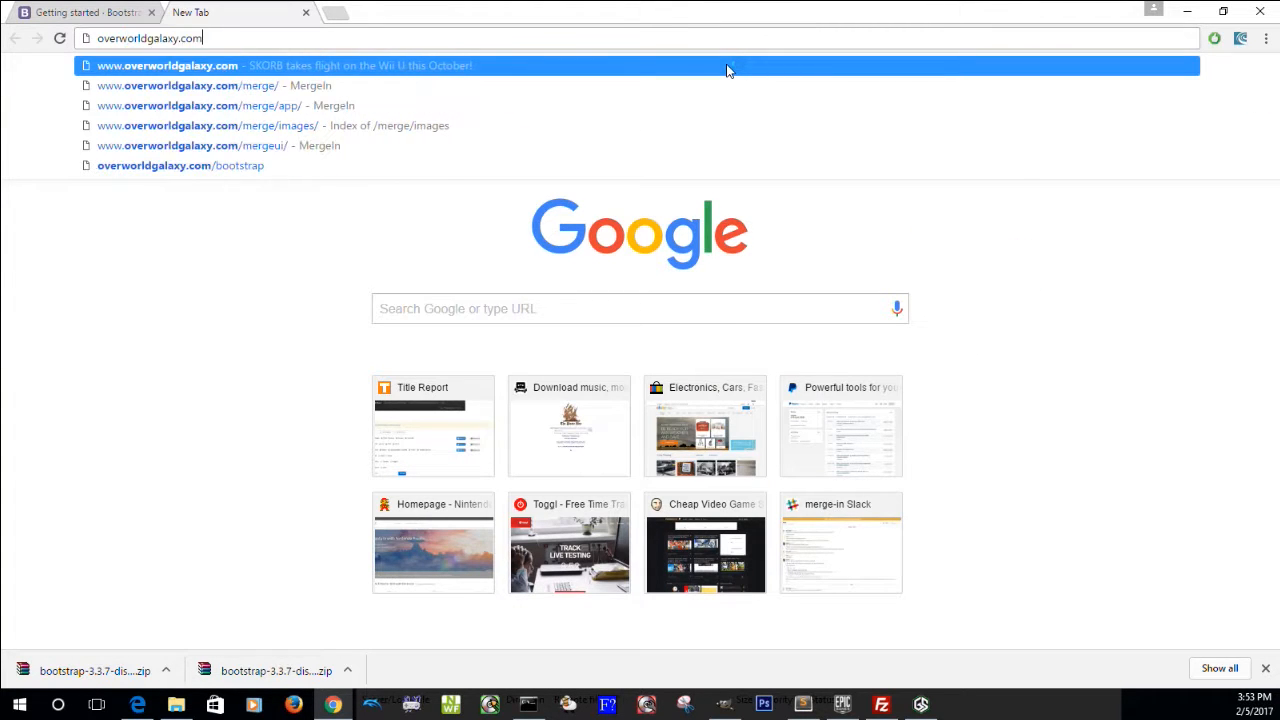
pyautogui.write('boo')
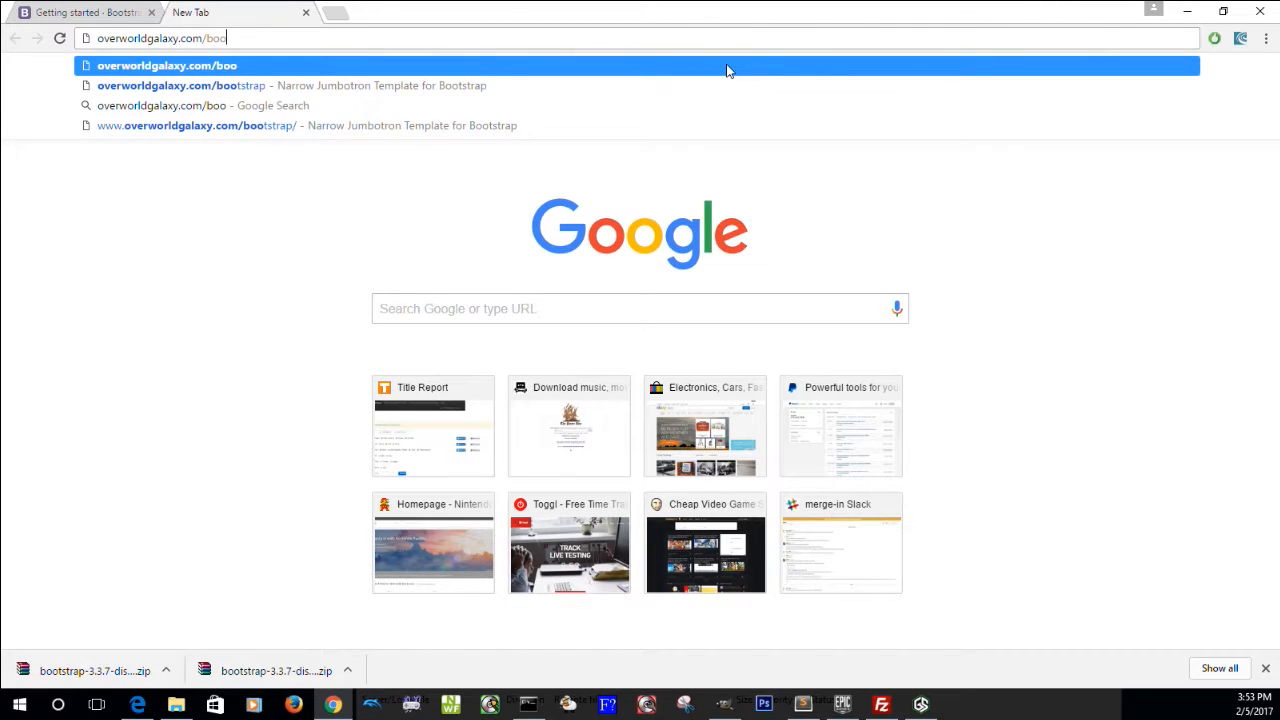
pyautogui.write('tstrap/')
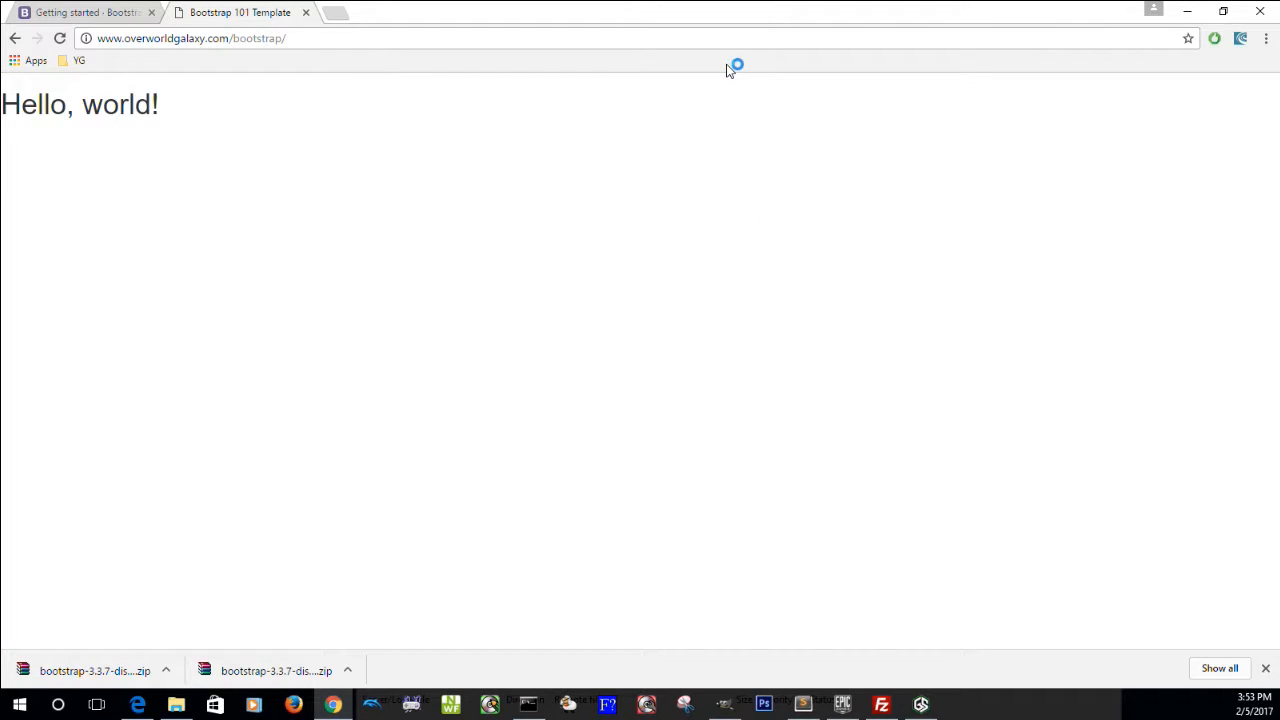
pyautogui.click(196, 42)
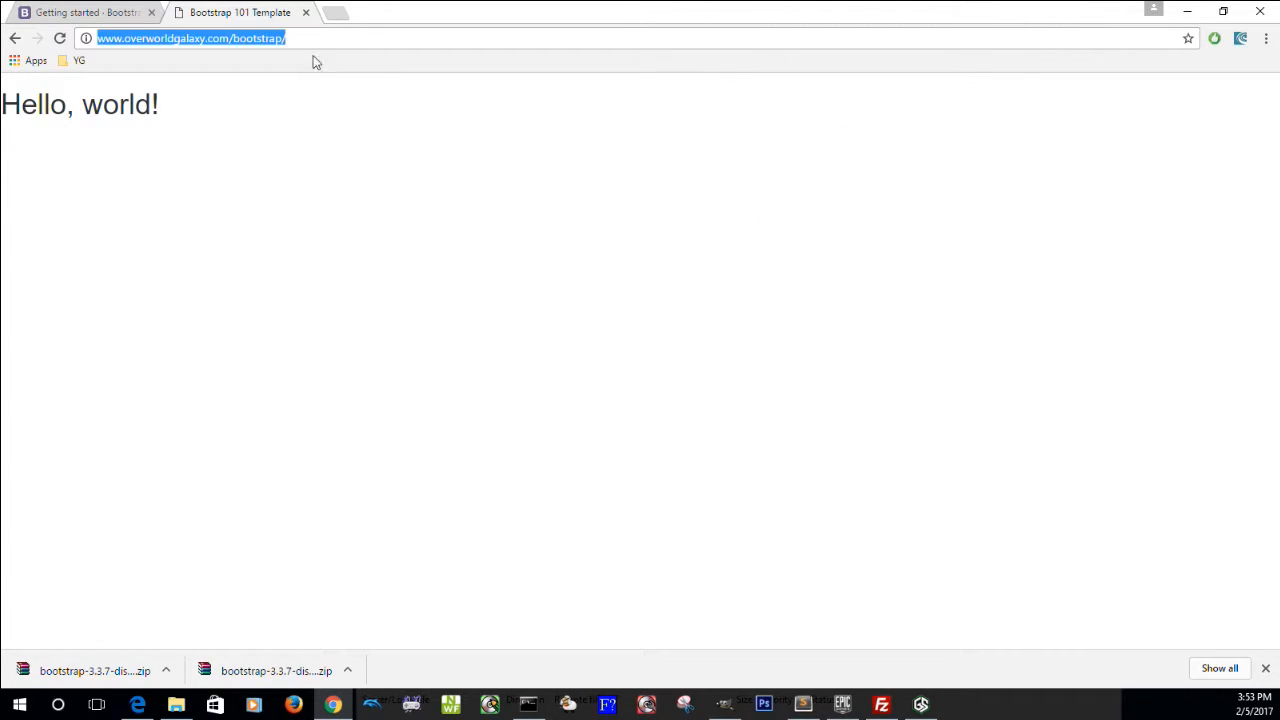
pyautogui.moveTo(300, 62)
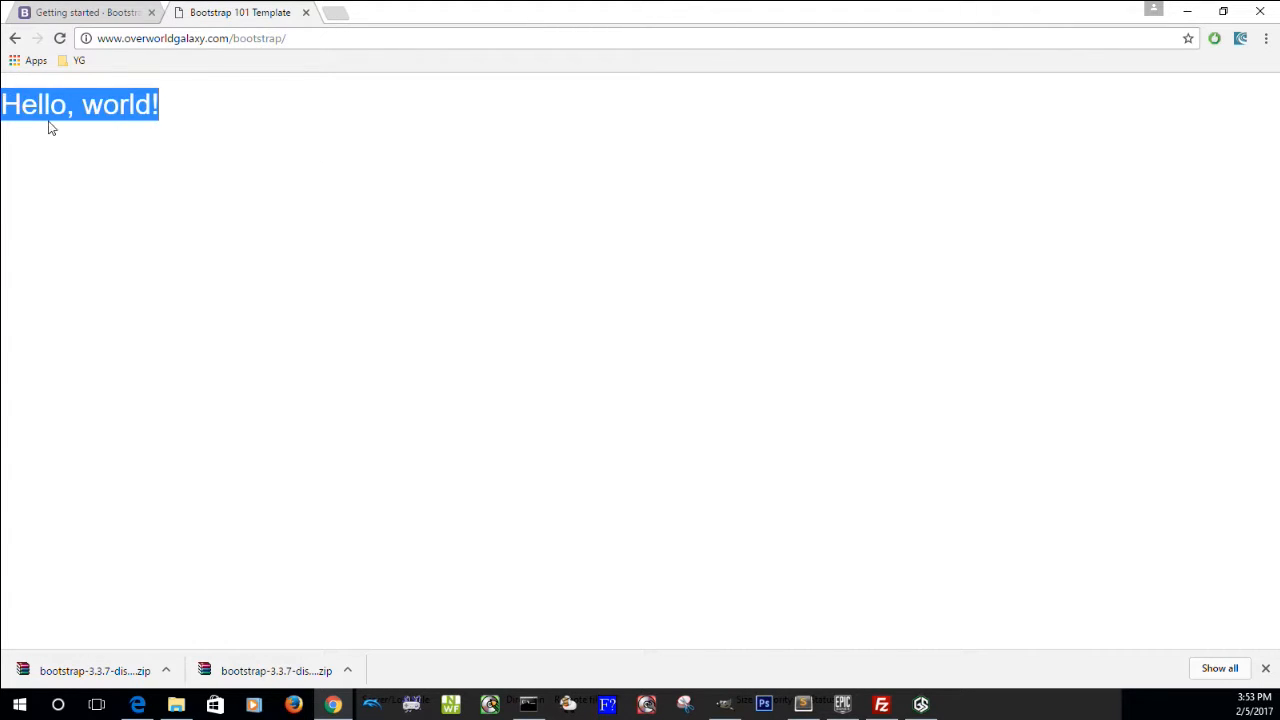
pyautogui.click(516, 240)
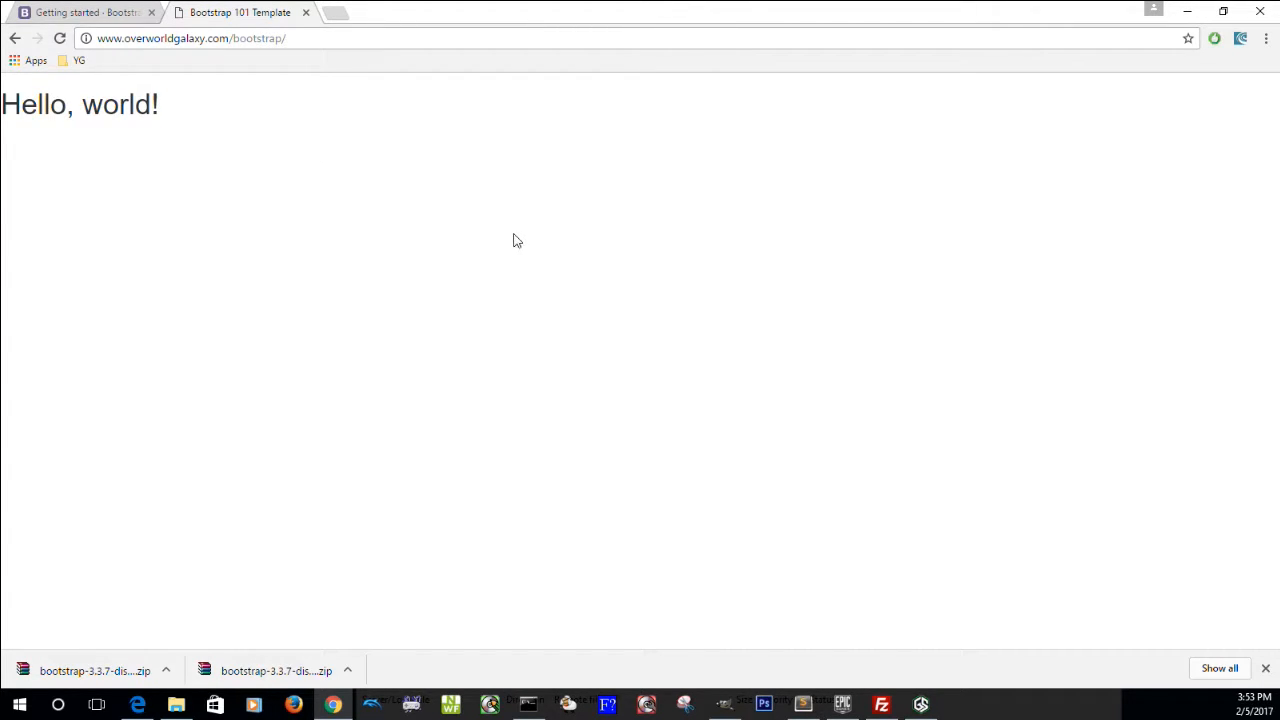
pyautogui.moveTo(342, 184)
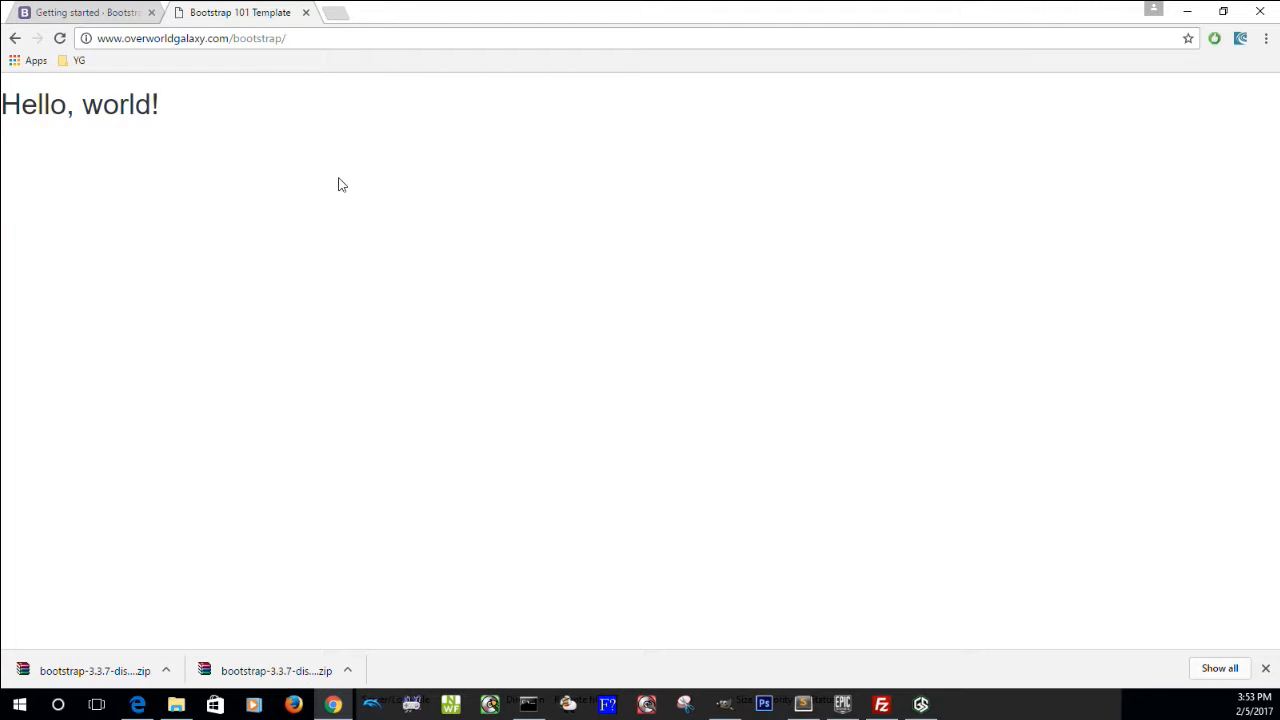
# From the Getting Started Examples section, go to the Narrow jumbotron example page
pyautogui.click(80, 12)
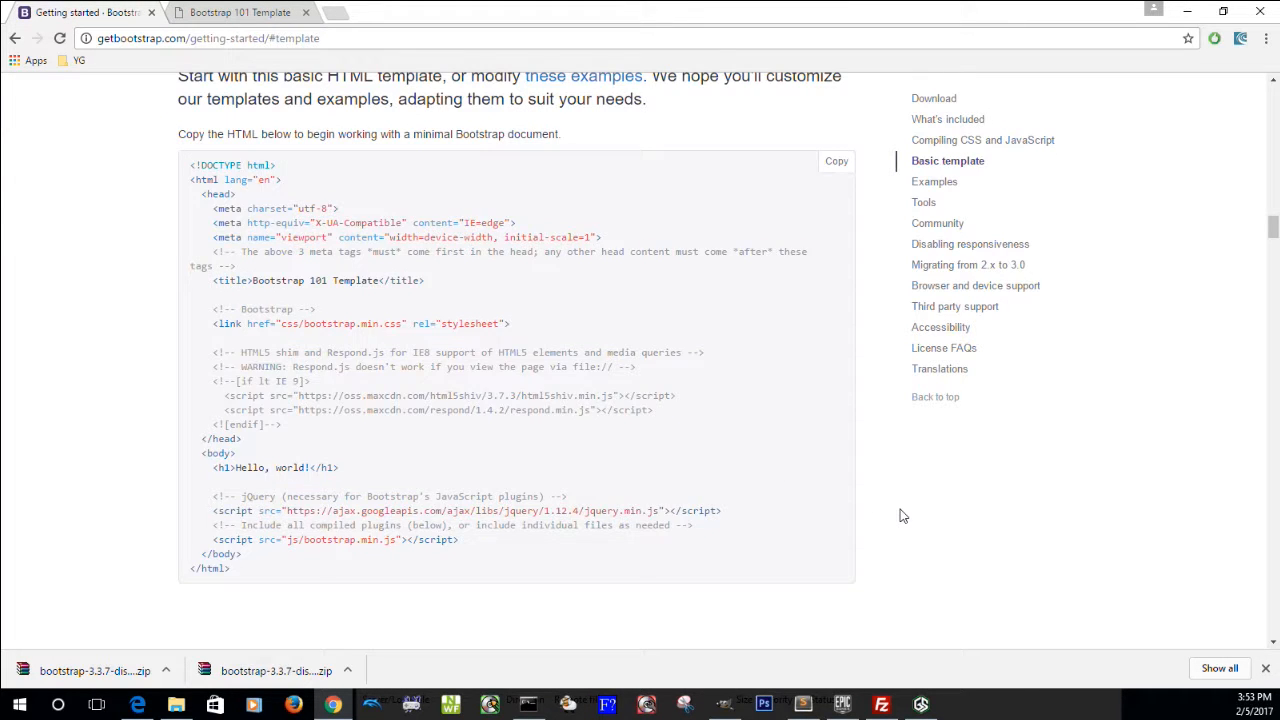
pyautogui.click(934, 180)
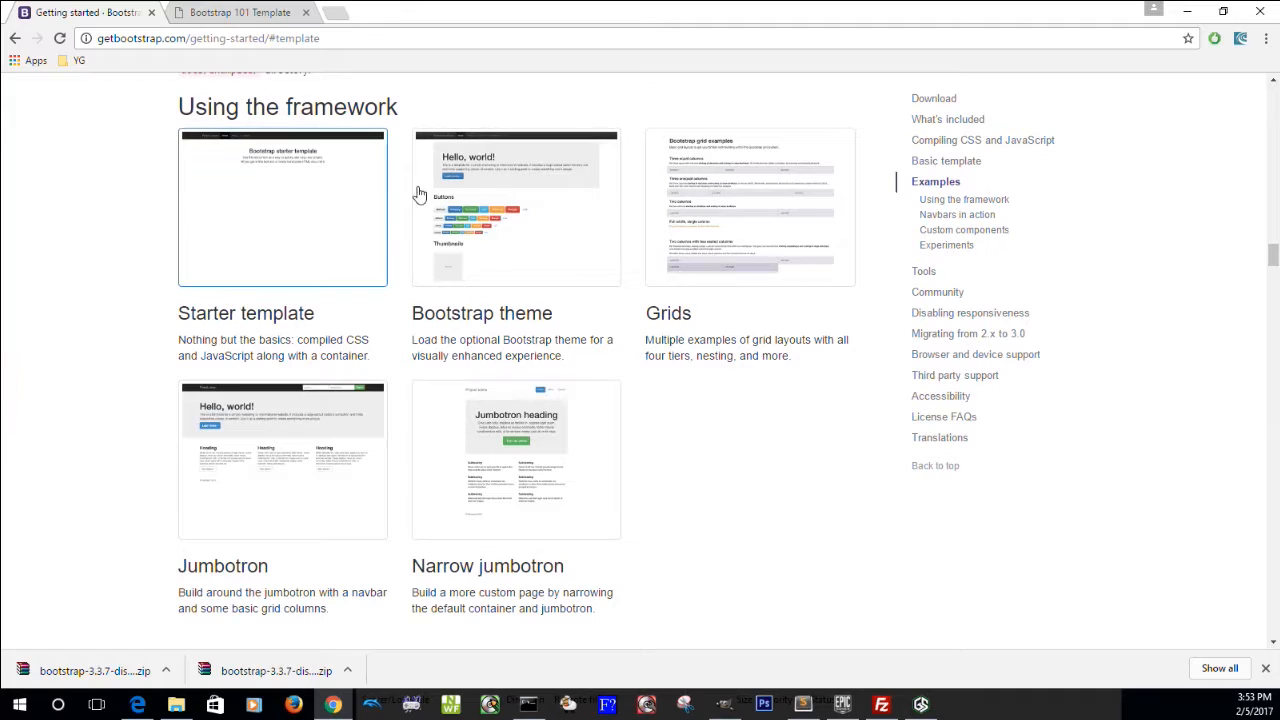
pyautogui.scroll(3)
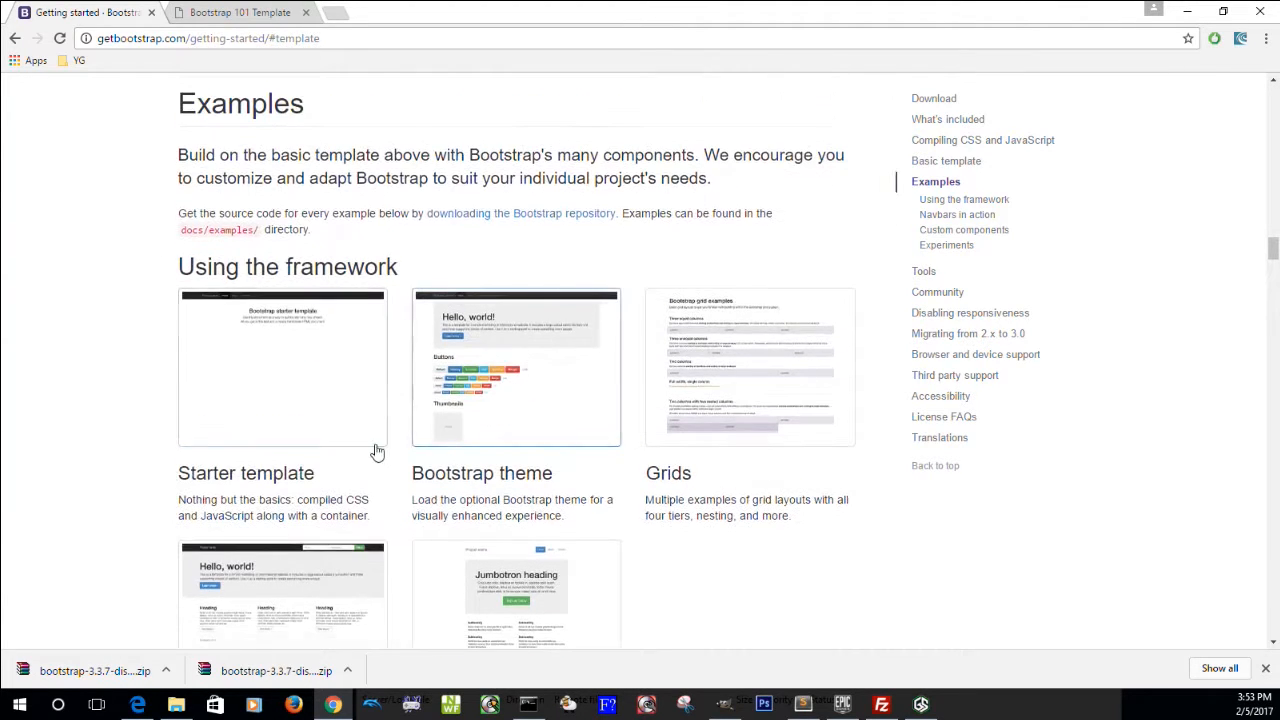
pyautogui.scroll(-3)
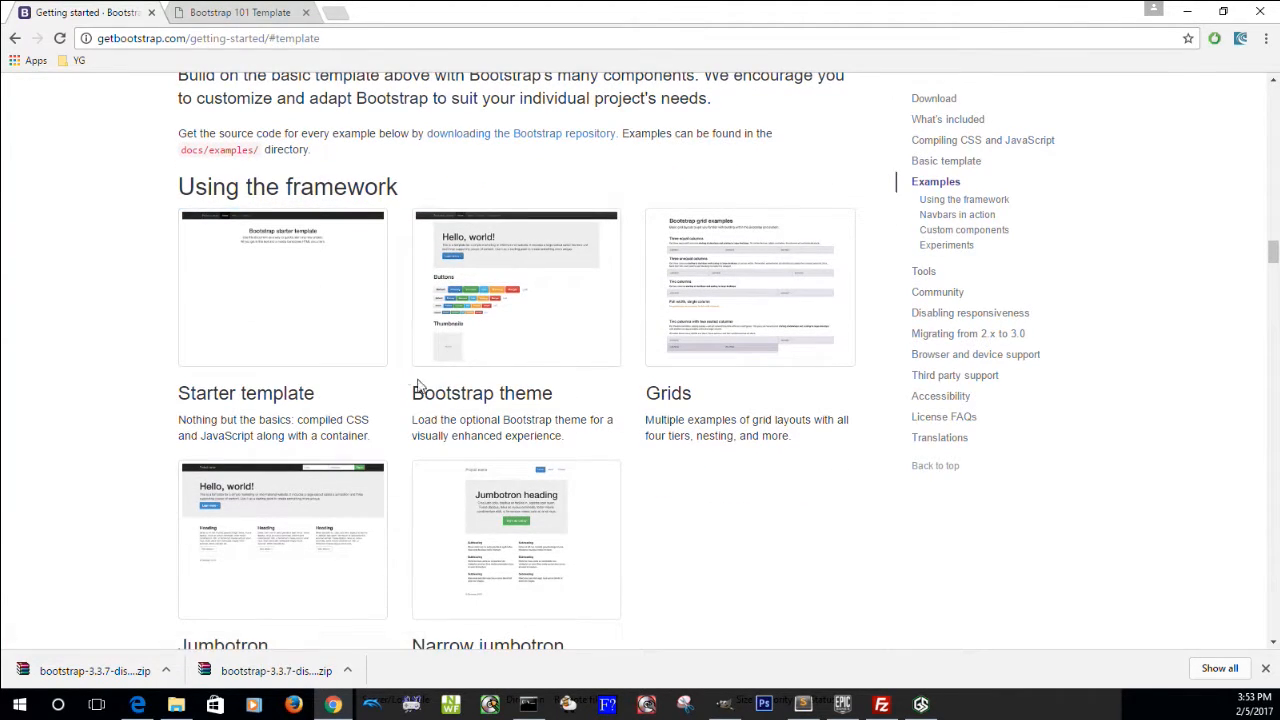
pyautogui.moveTo(324, 484)
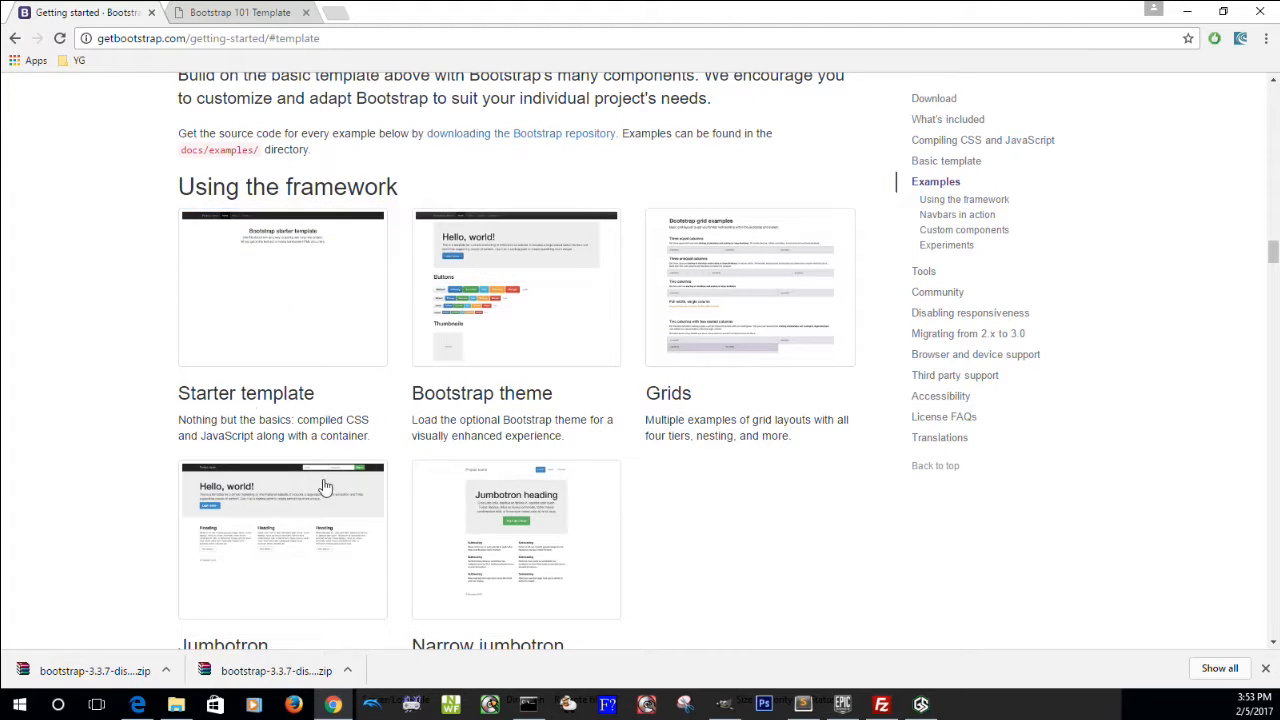
pyautogui.moveTo(632, 448)
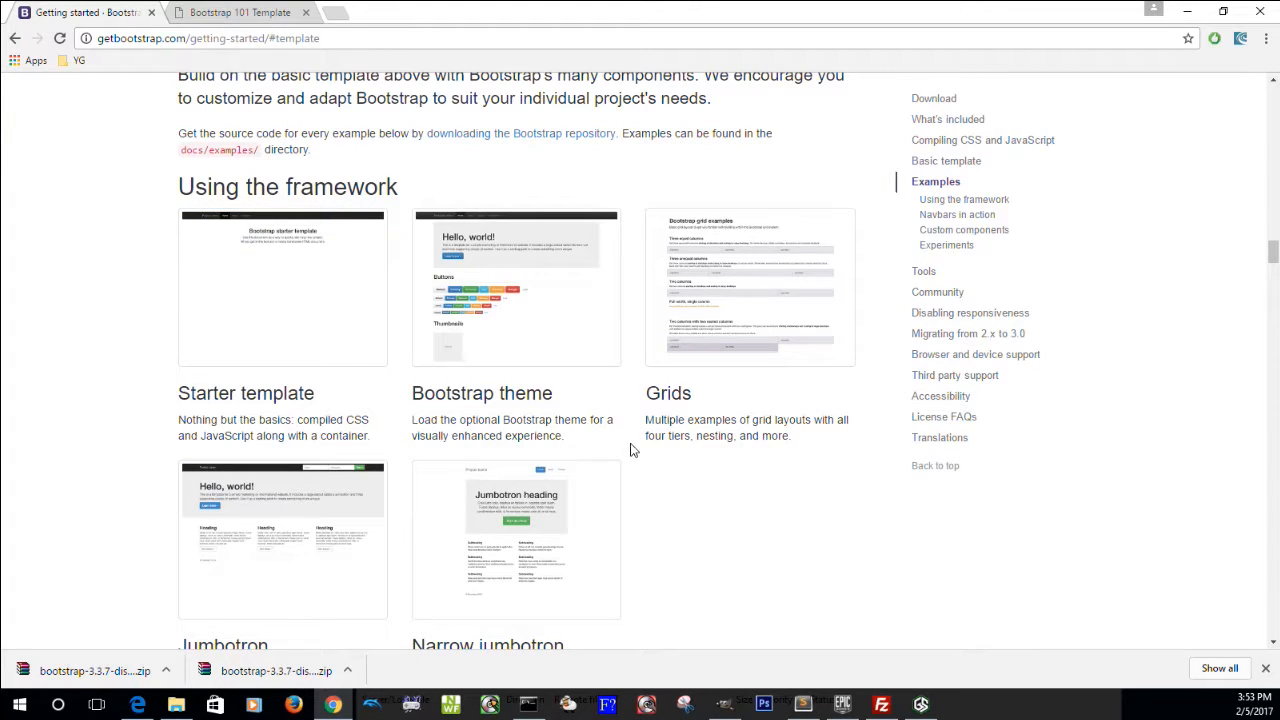
pyautogui.scroll(-3)
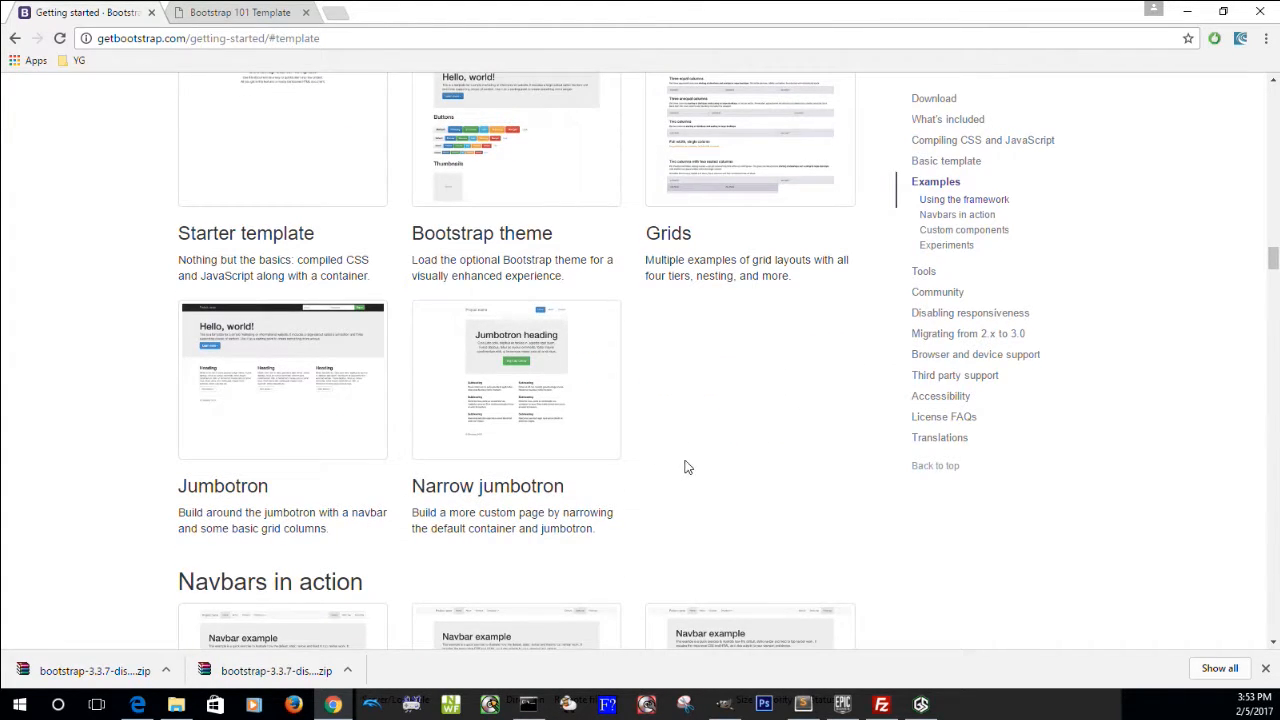
pyautogui.moveTo(412, 486); pyautogui.dragTo(612, 512)
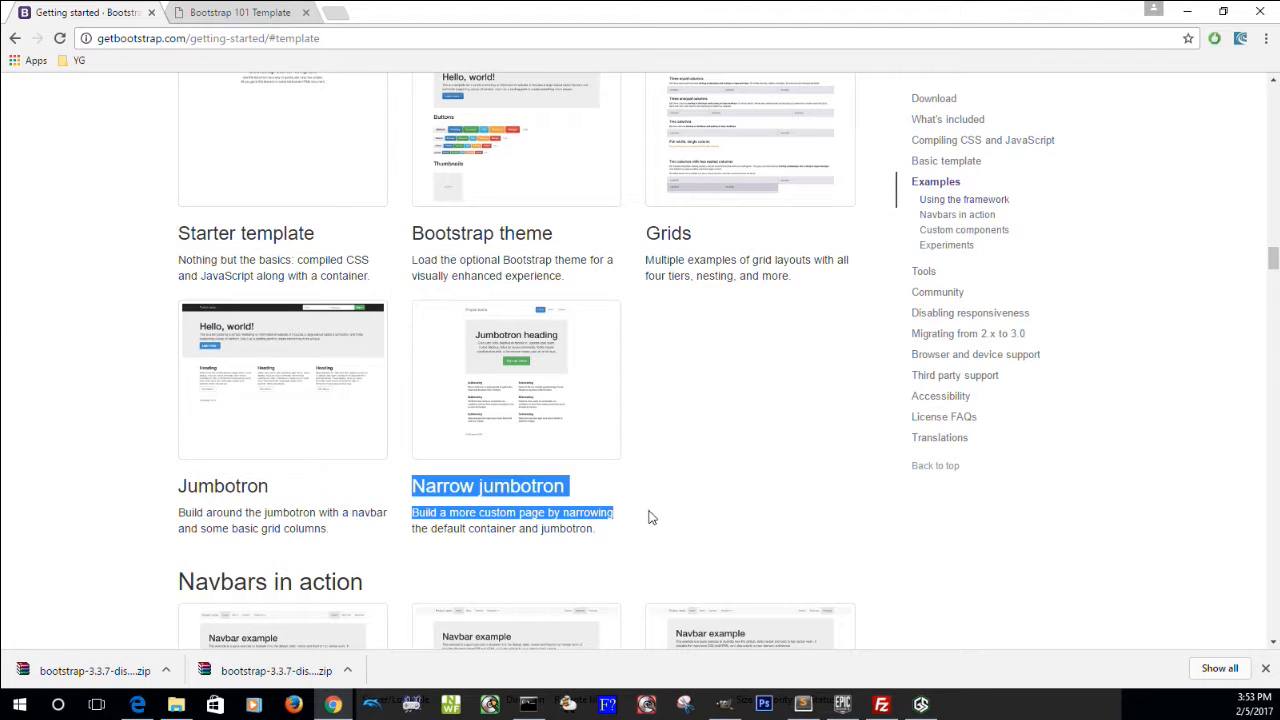
pyautogui.click(488, 486)
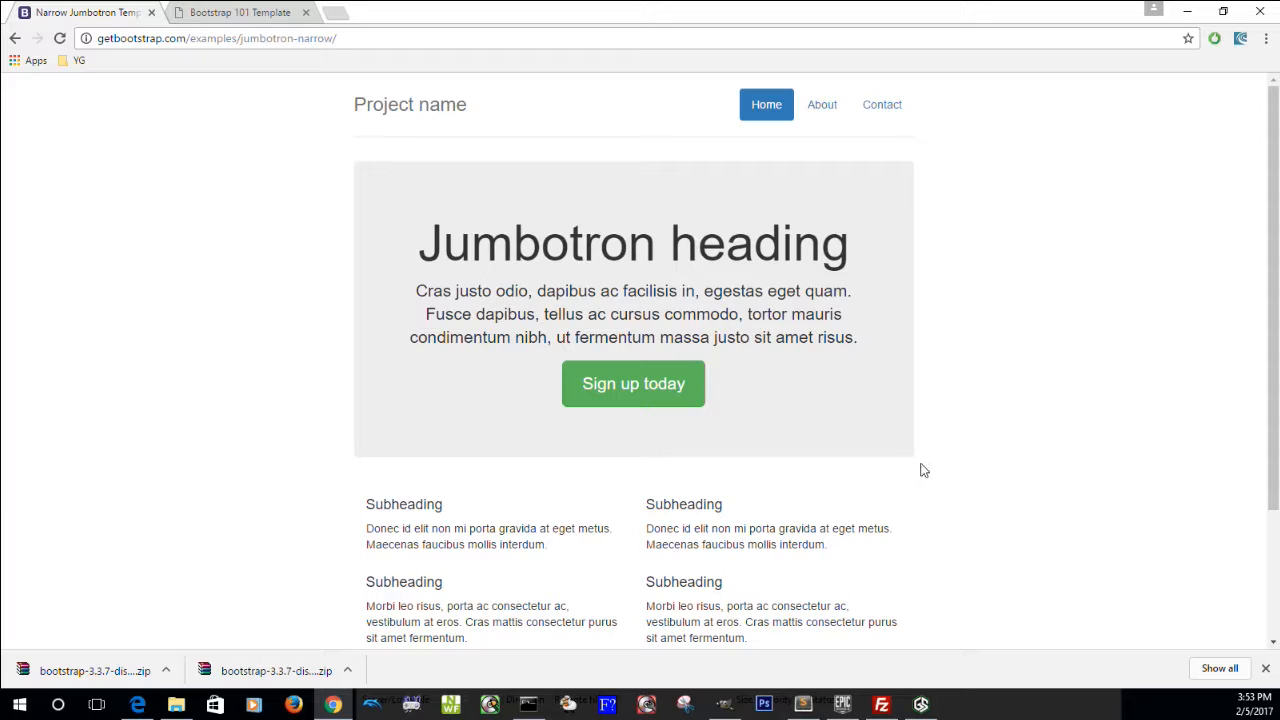
# View the Narrow jumbotron page source, select all of it, and return to the editor
pyautogui.rightClick(924, 470)
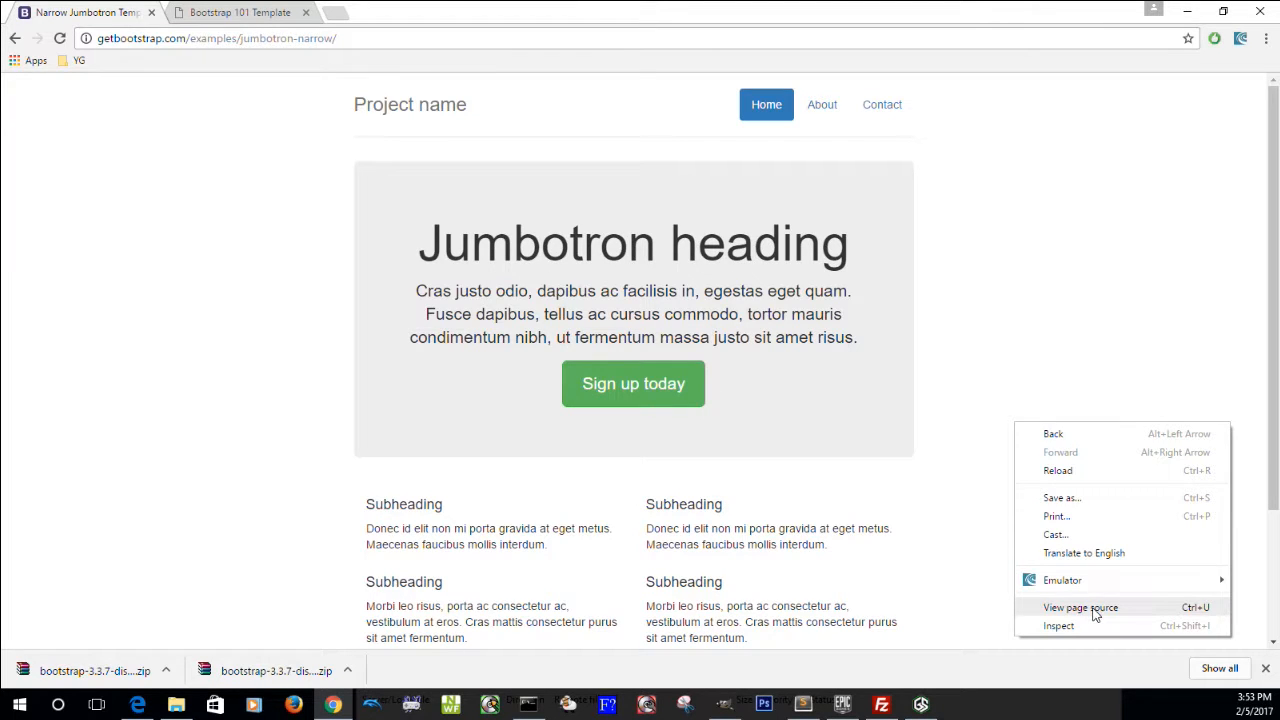
pyautogui.click(1078, 608)
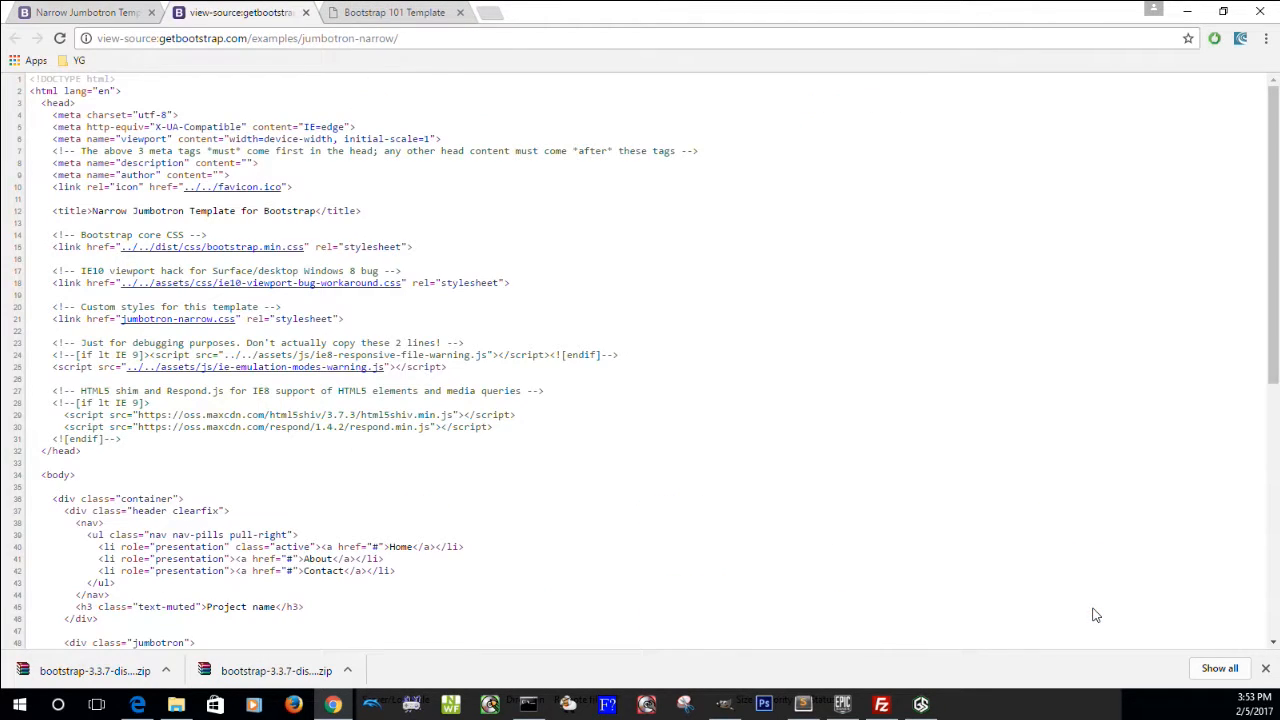
pyautogui.moveTo(1004, 492)
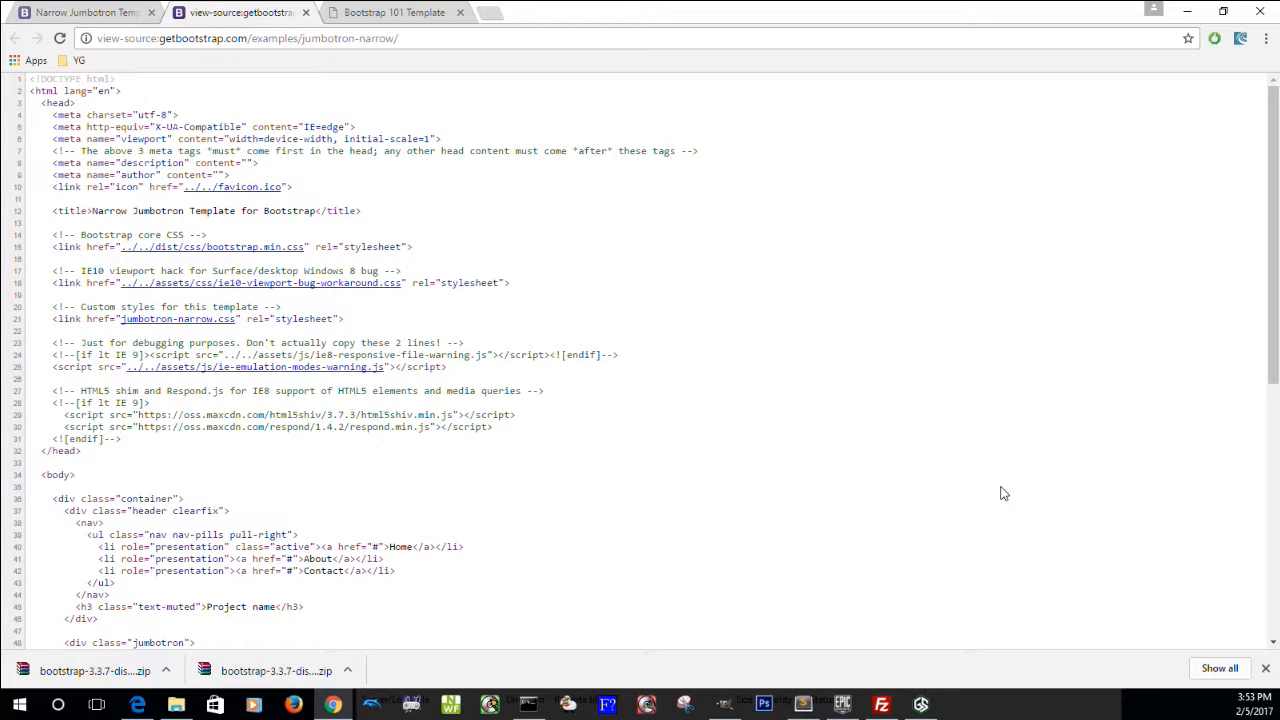
pyautogui.press('ctrl+a')
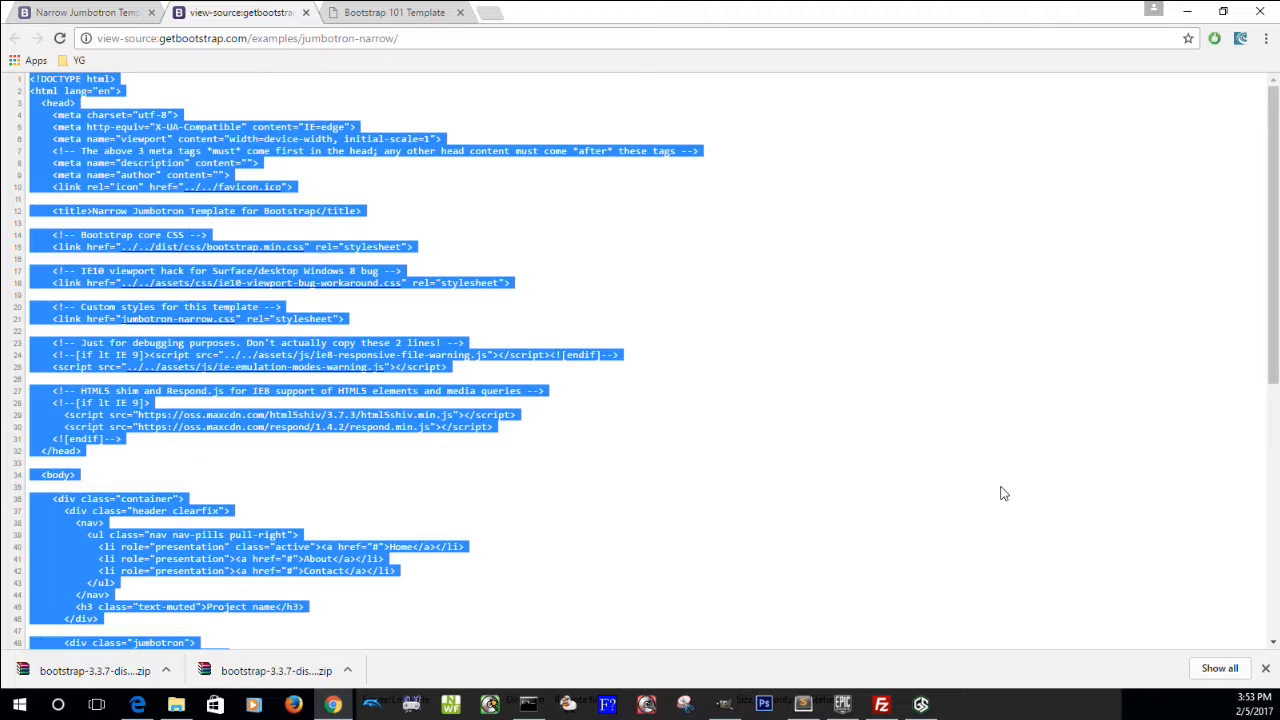
pyautogui.click(804, 704)
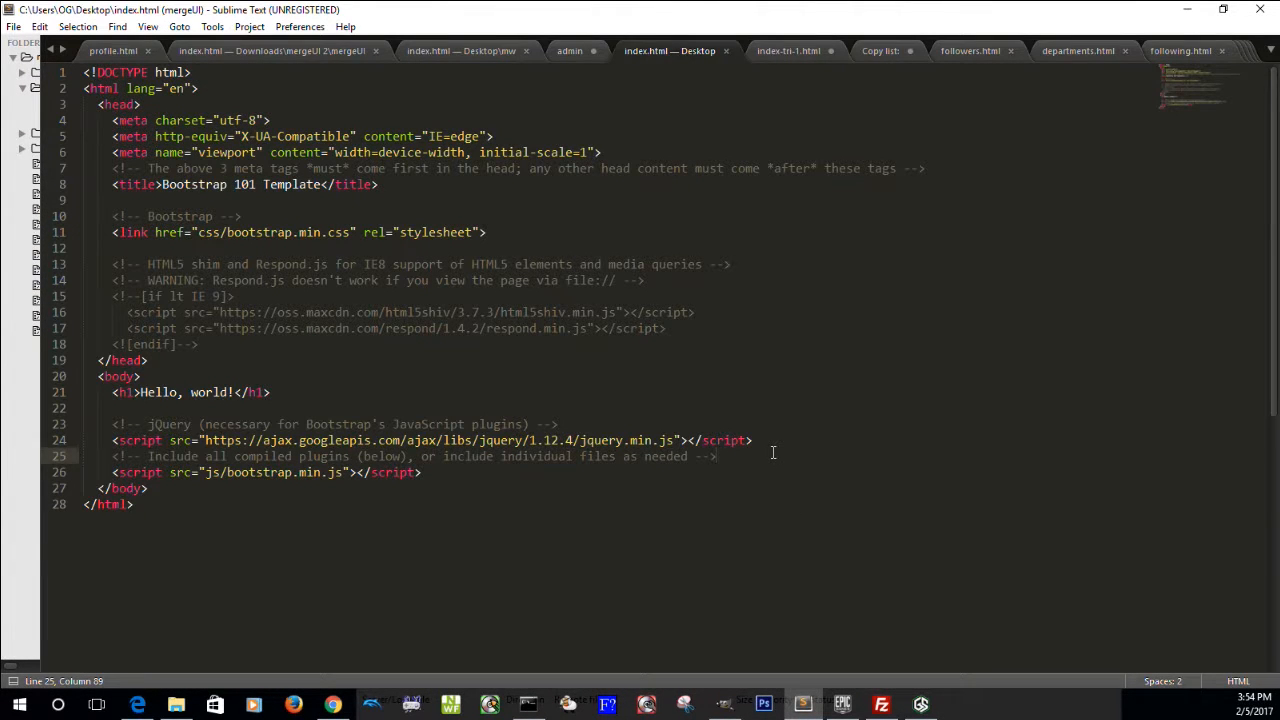
# Select all of index.html's basic template code to paste the Narrow Jumbotron source over it
pyautogui.click(134, 504)
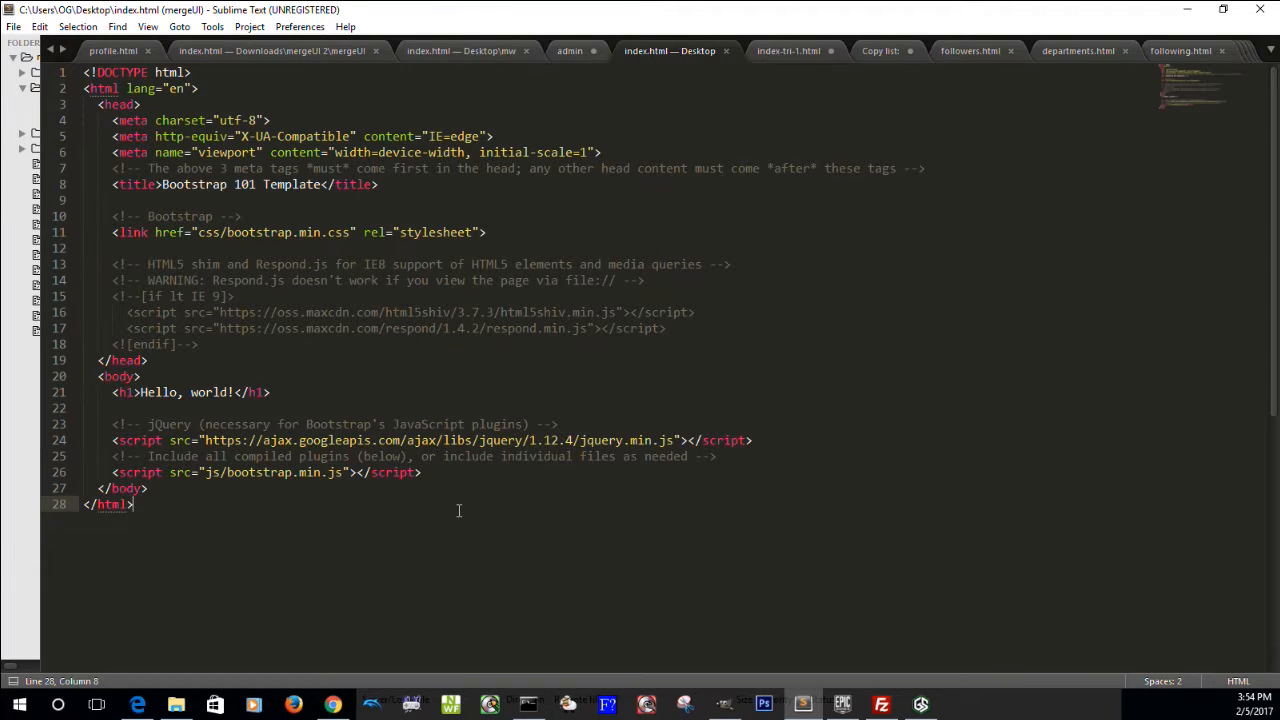
pyautogui.press('ctrl+a')
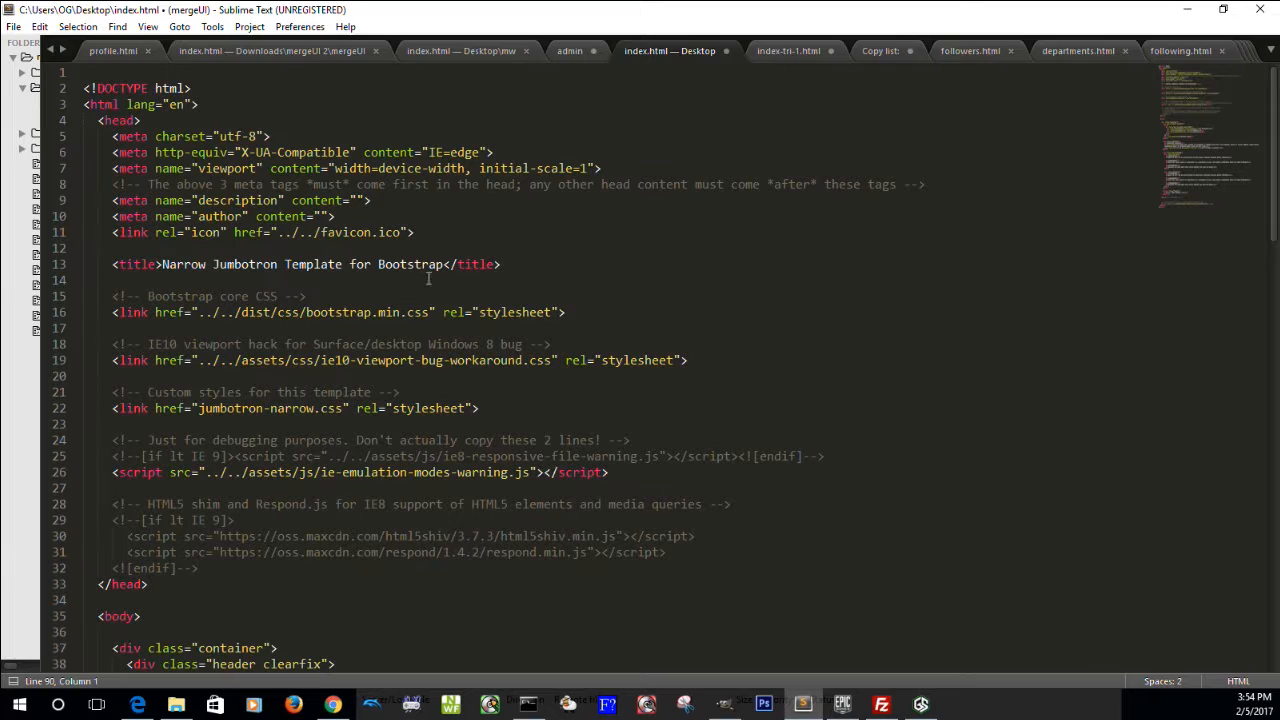
pyautogui.moveTo(440, 280)
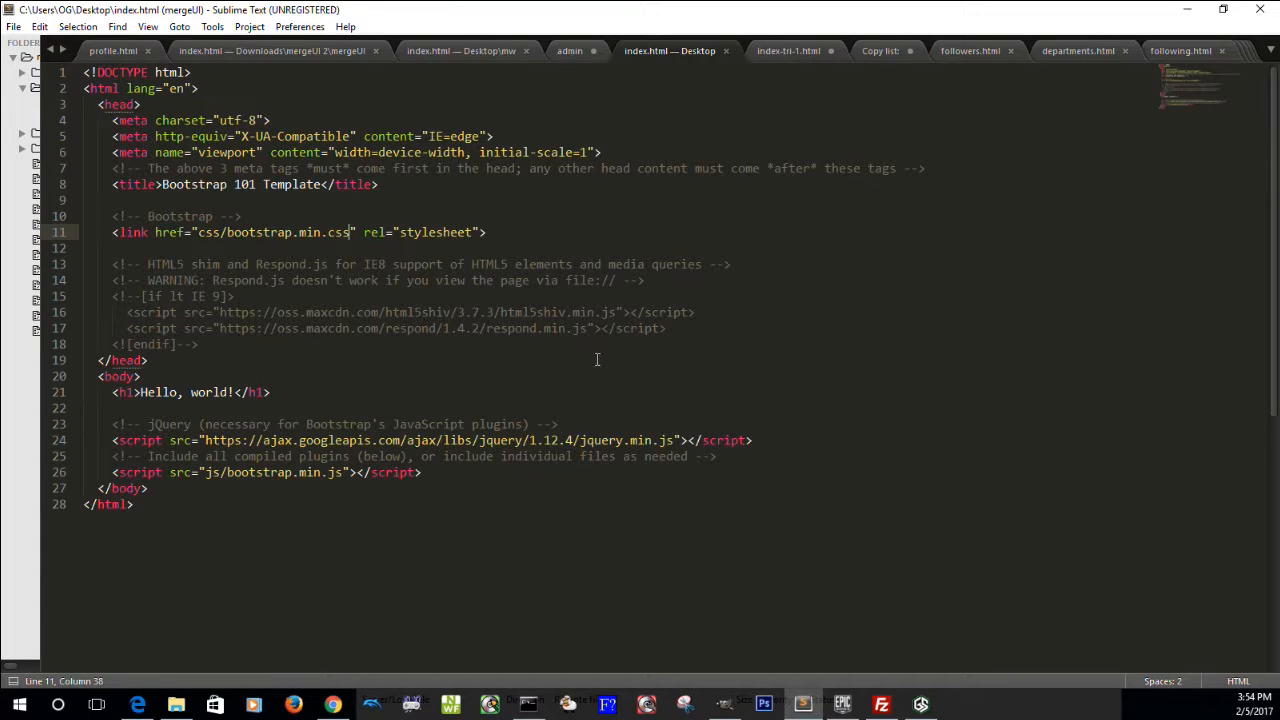
pyautogui.scroll(-3)
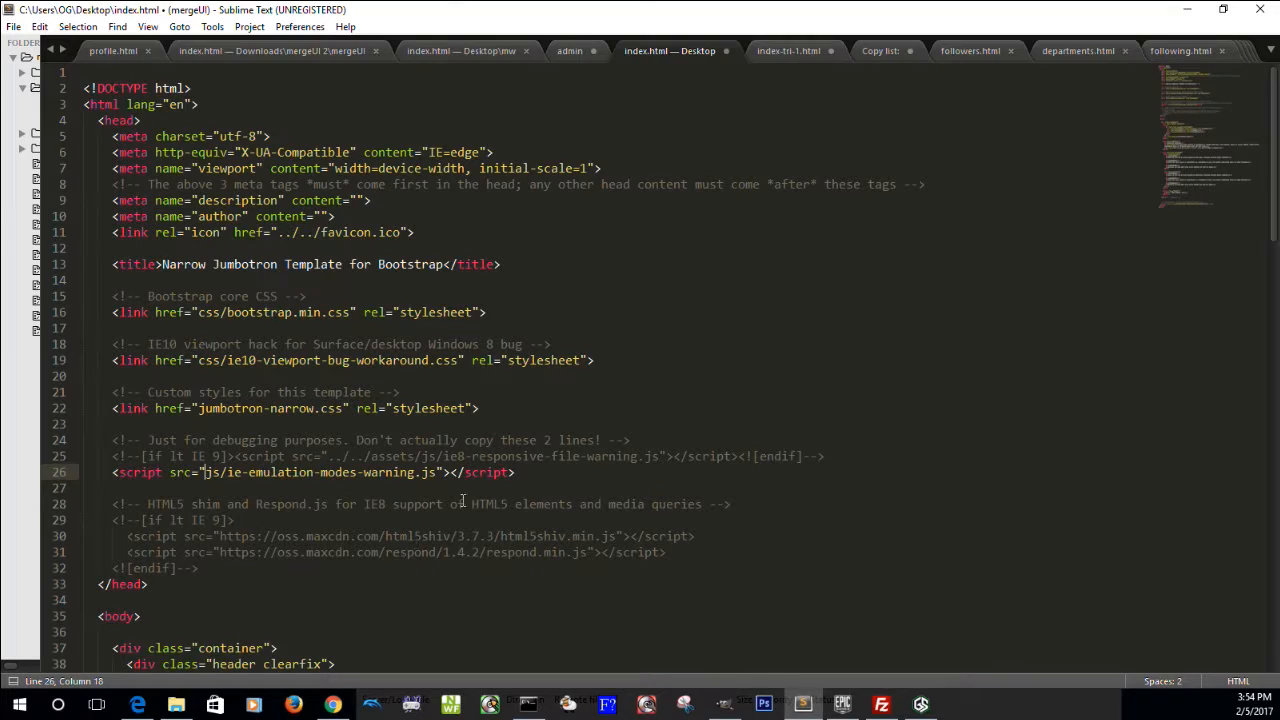
# Scroll through index.html to review the css and js asset paths
pyautogui.scroll(-3)
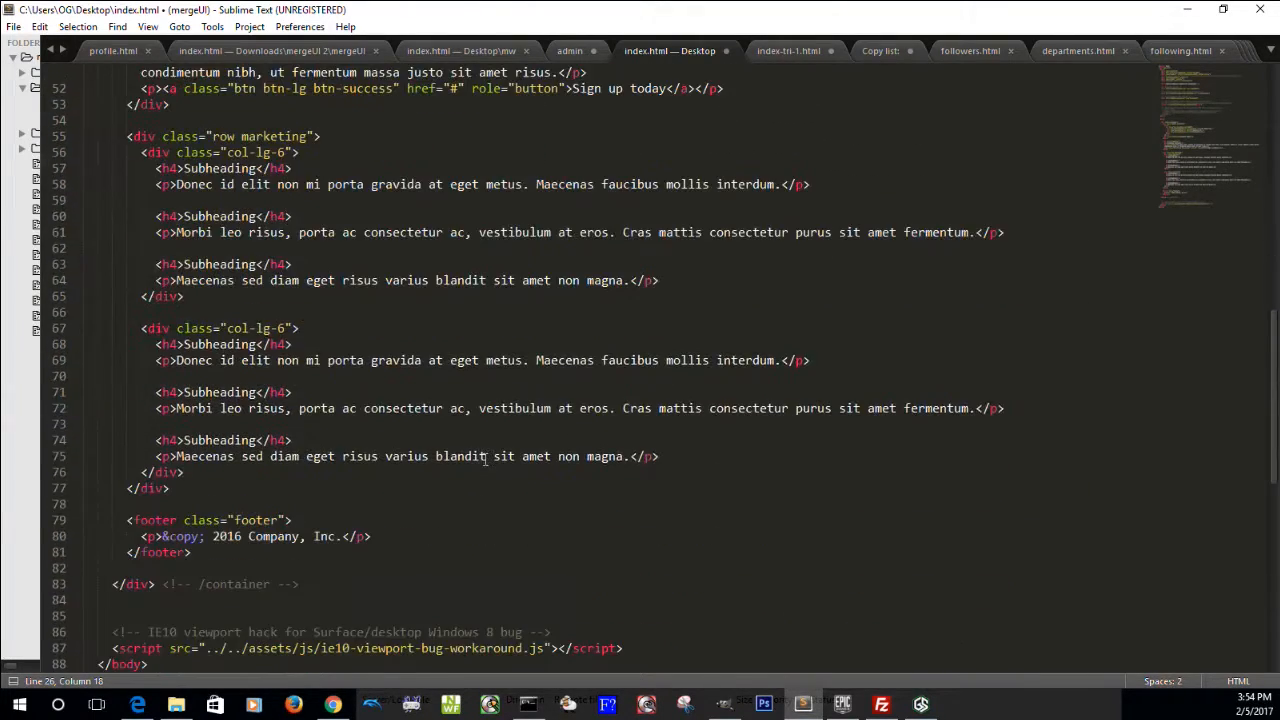
pyautogui.scroll(-3)
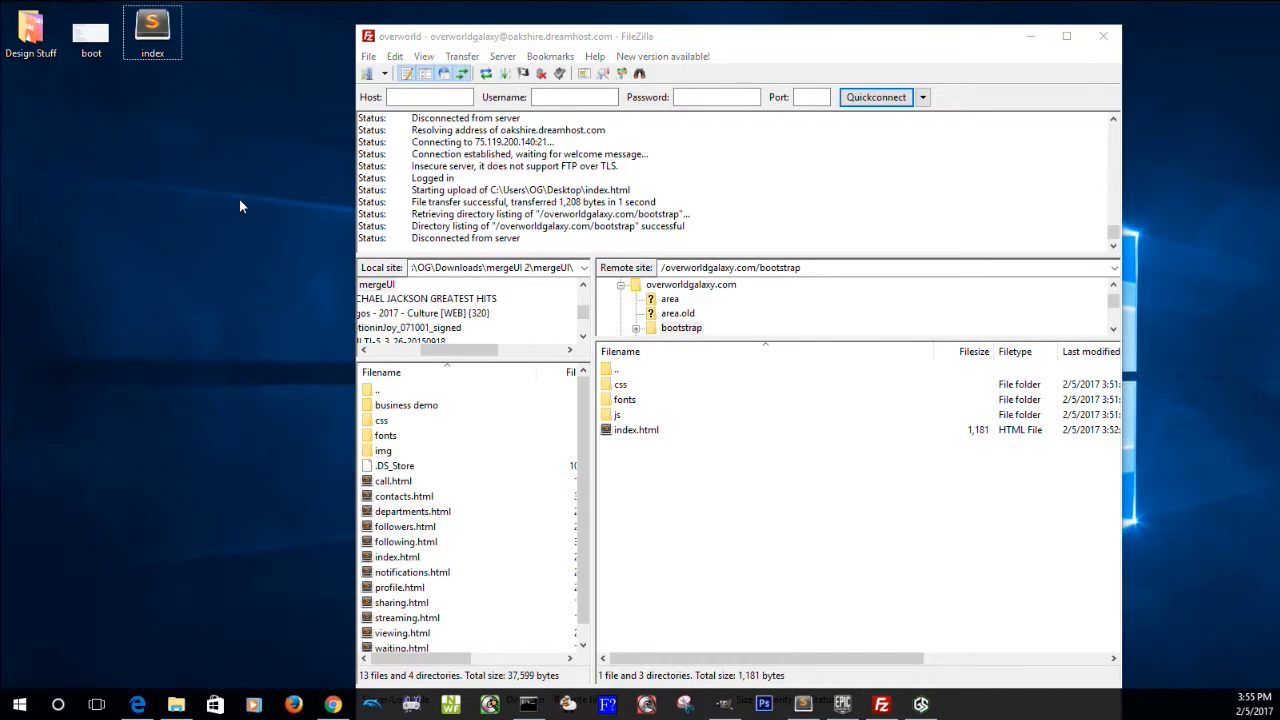
# Upload the desktop index.html to the remote bootstrap folder, overwriting the existing copy
pyautogui.moveTo(152, 30); pyautogui.dragTo(684, 550)
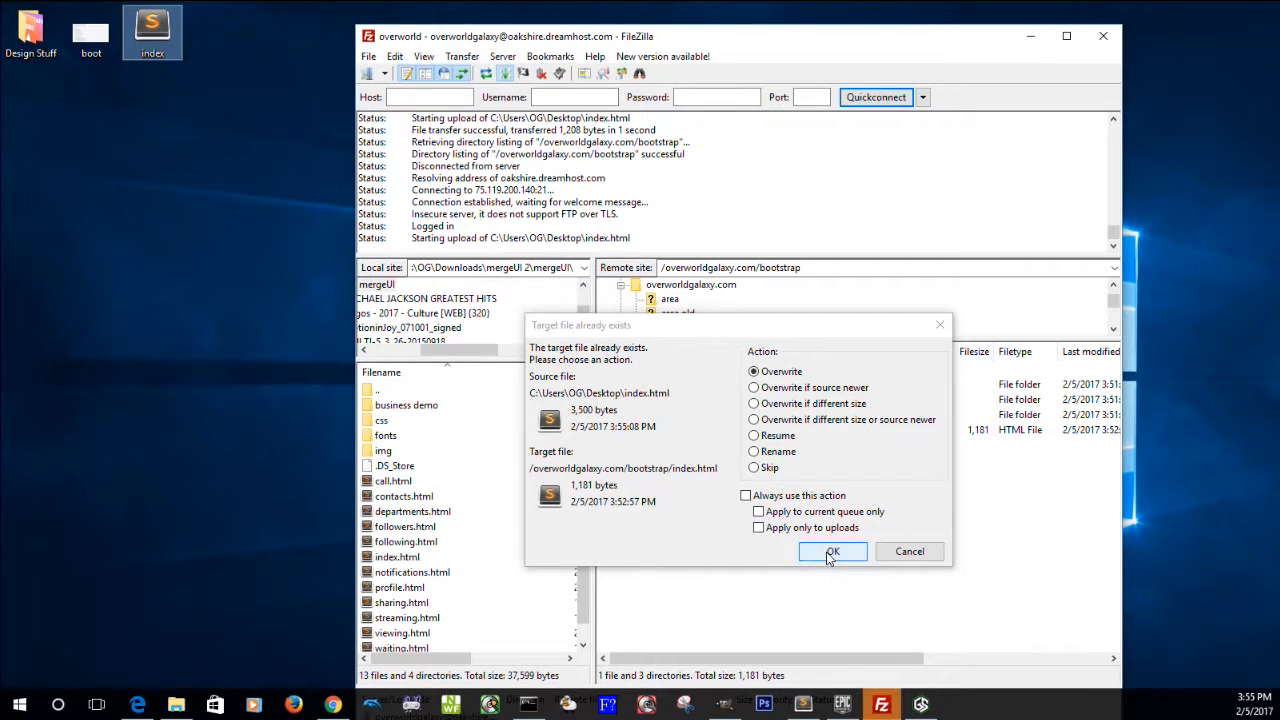
pyautogui.click(832, 552)
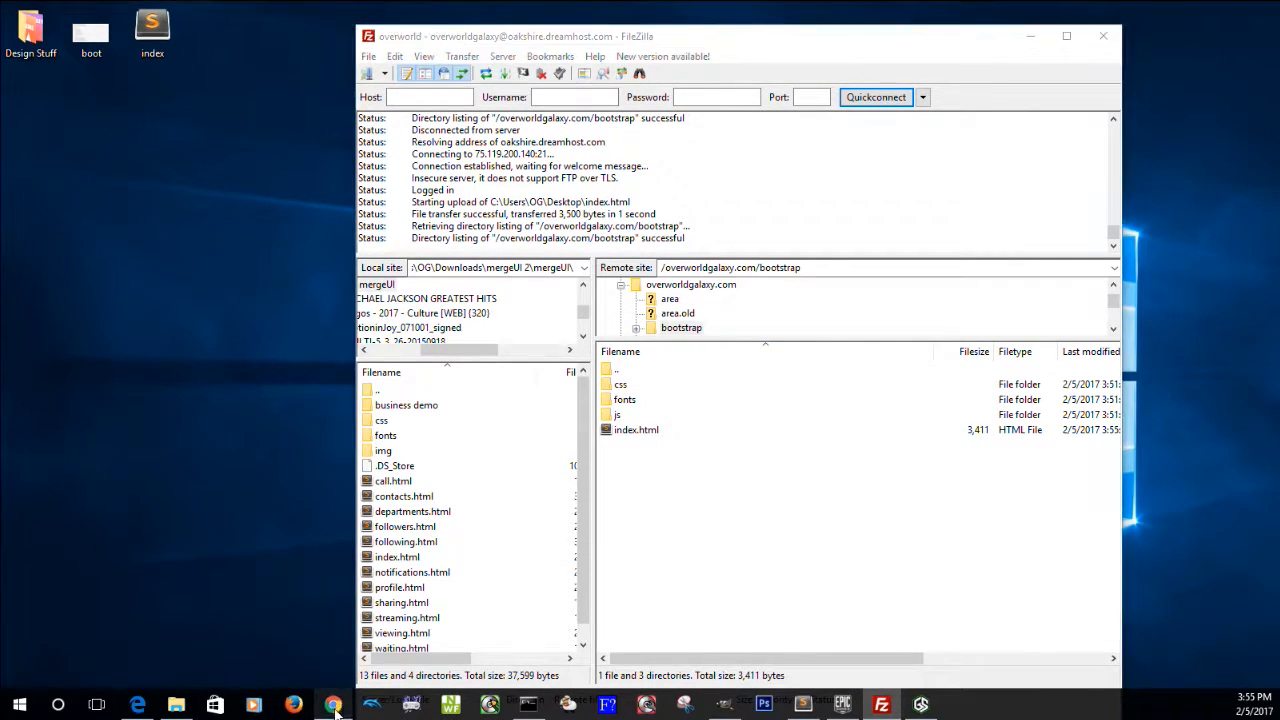
pyautogui.click(332, 704)
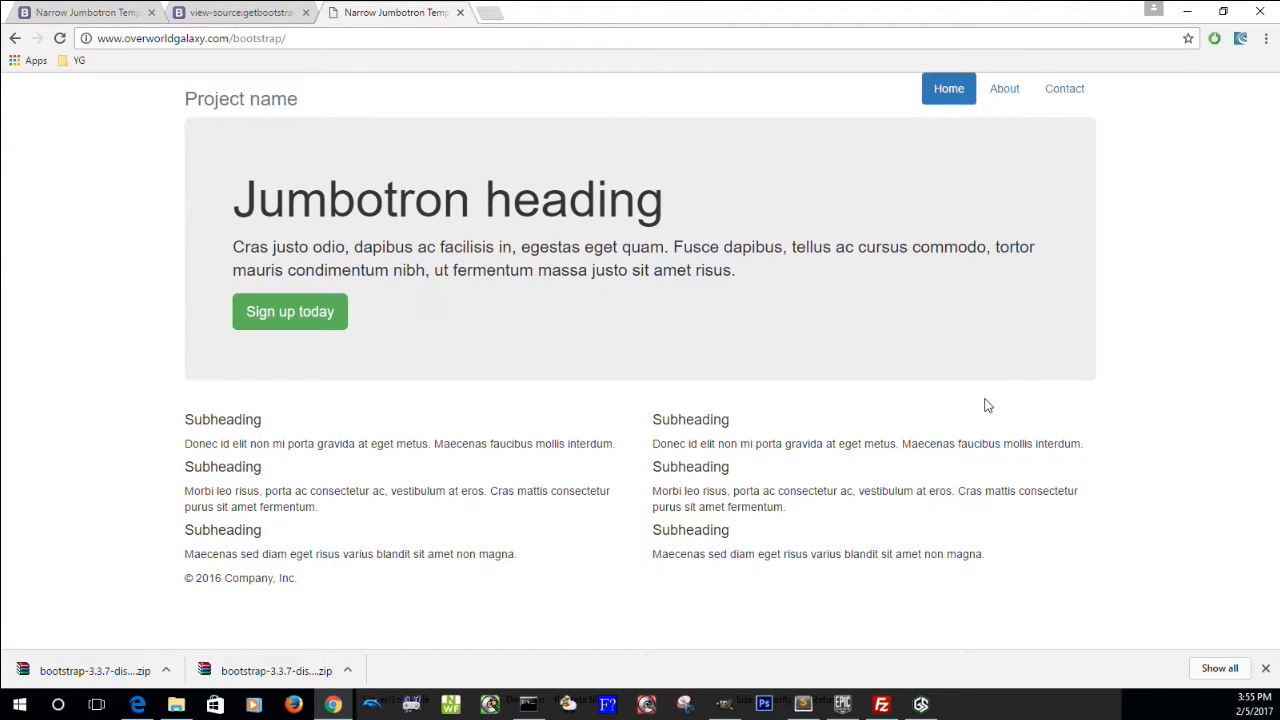
pyautogui.moveTo(836, 562)
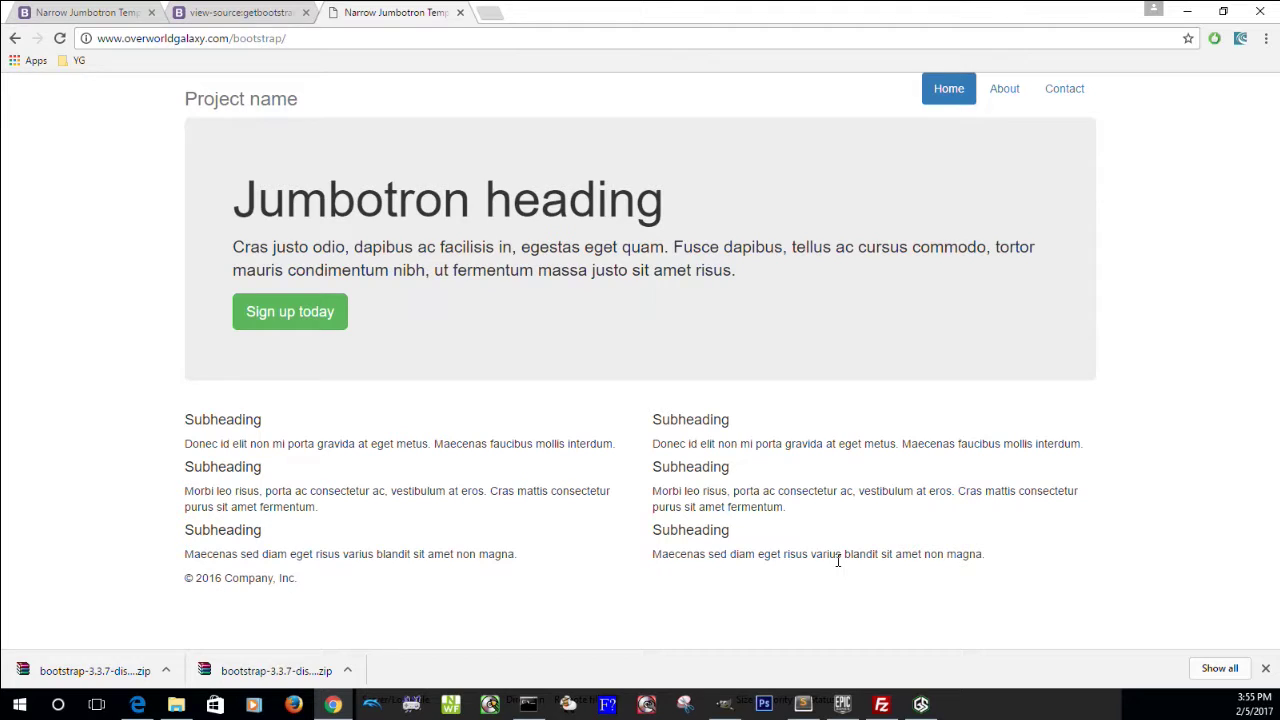